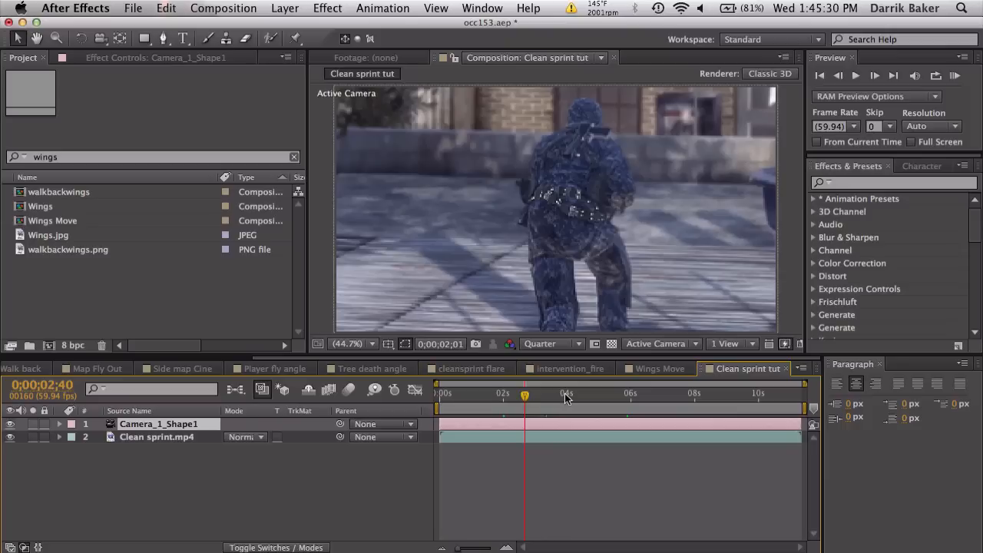
# Scrub to a later frame and add the CC, Shine and FI Glow layers above Camera_1_Shape1.
pyautogui.moveTo(526, 393); pyautogui.dragTo(590, 394)
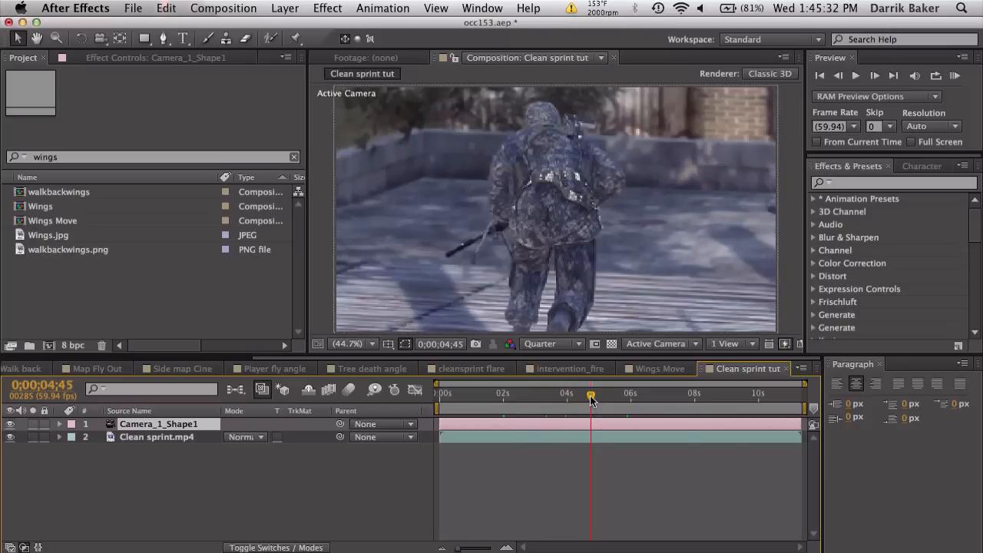
pyautogui.moveTo(633, 400)
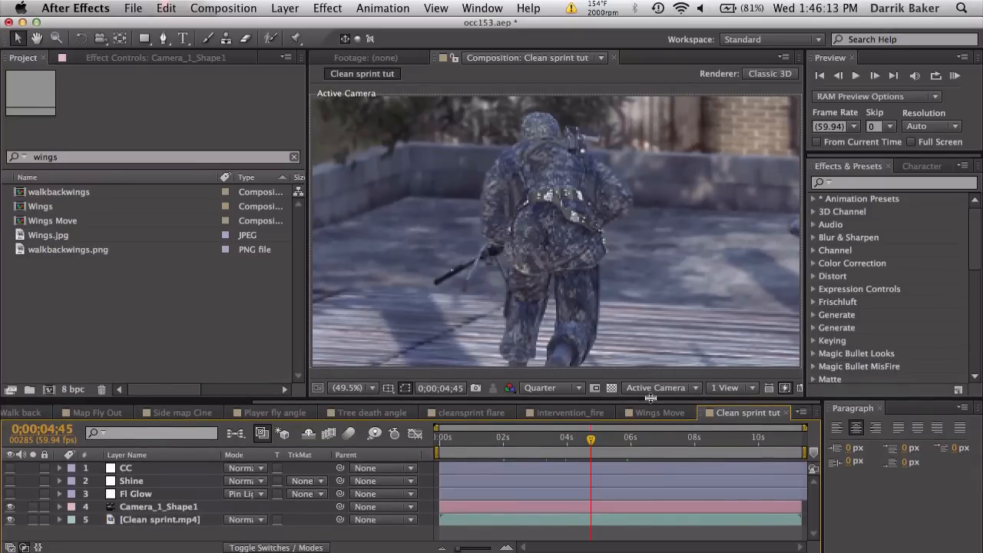
pyautogui.moveTo(405, 285)
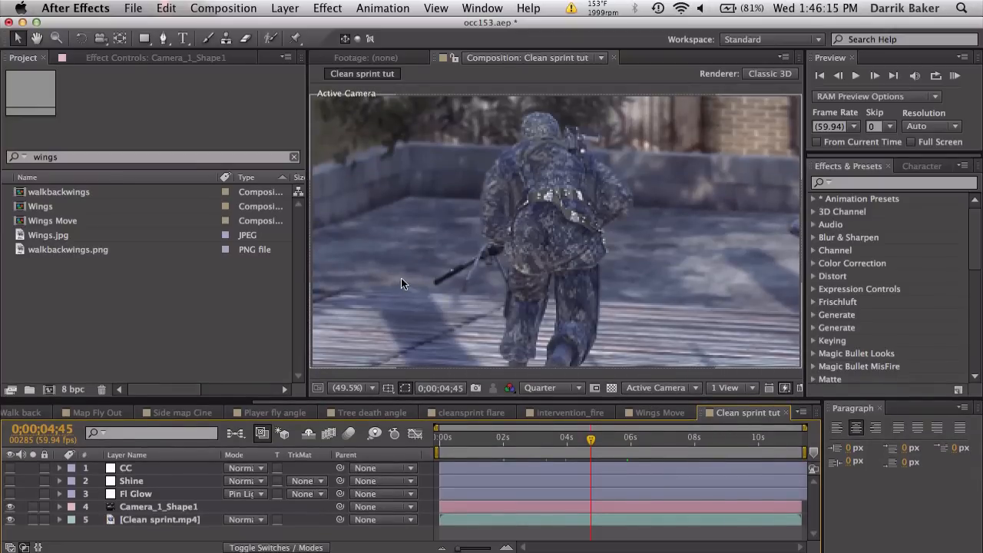
pyautogui.click(550, 387)
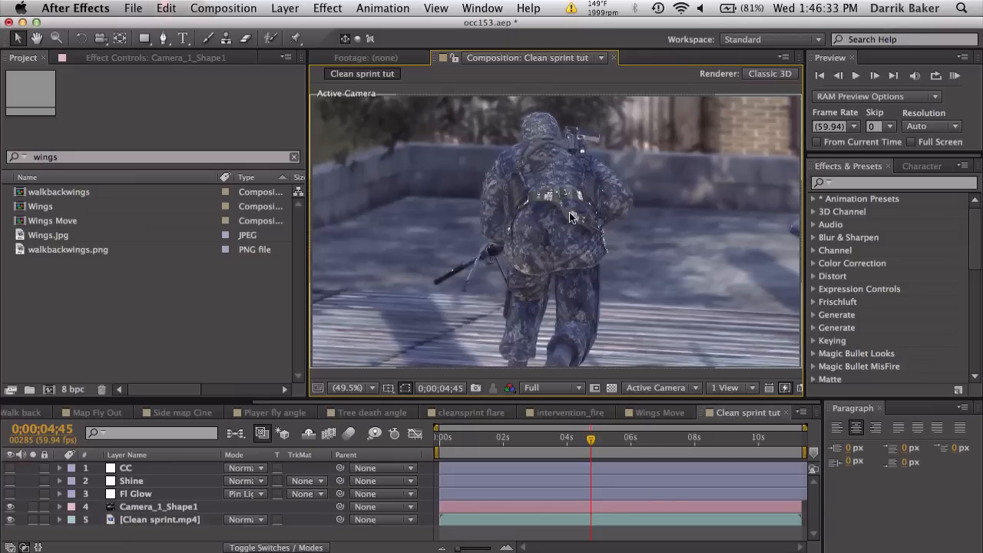
pyautogui.moveTo(550, 234)
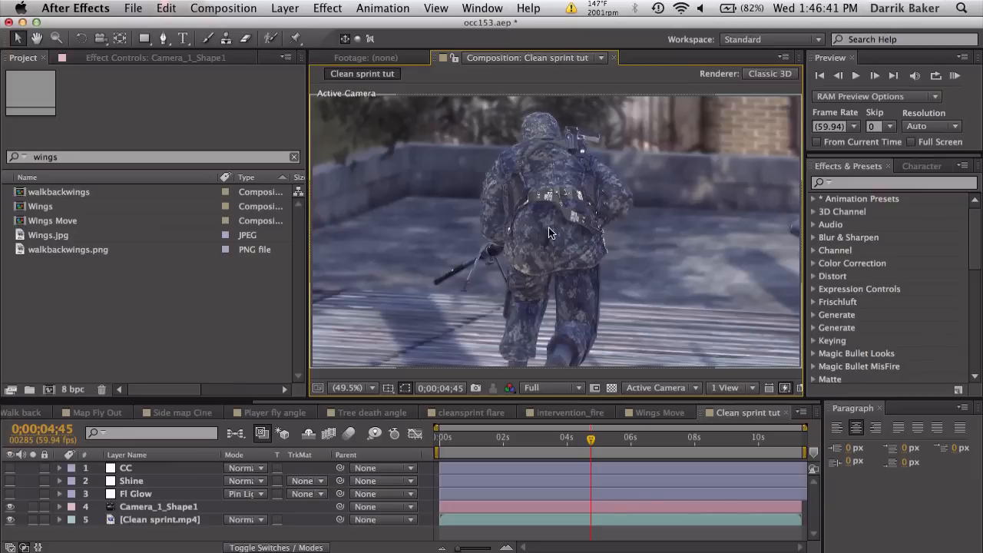
pyautogui.moveTo(545, 367)
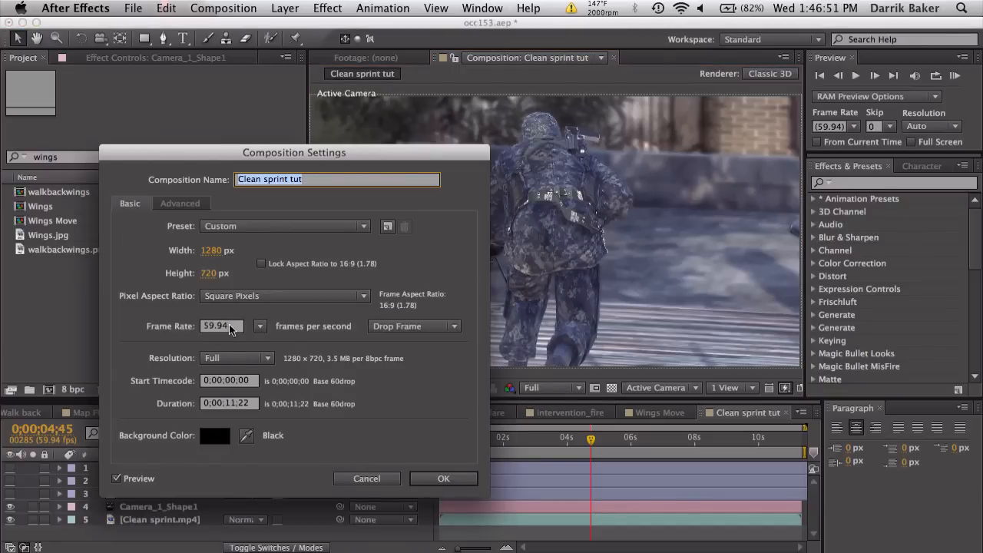
pyautogui.click(442, 479)
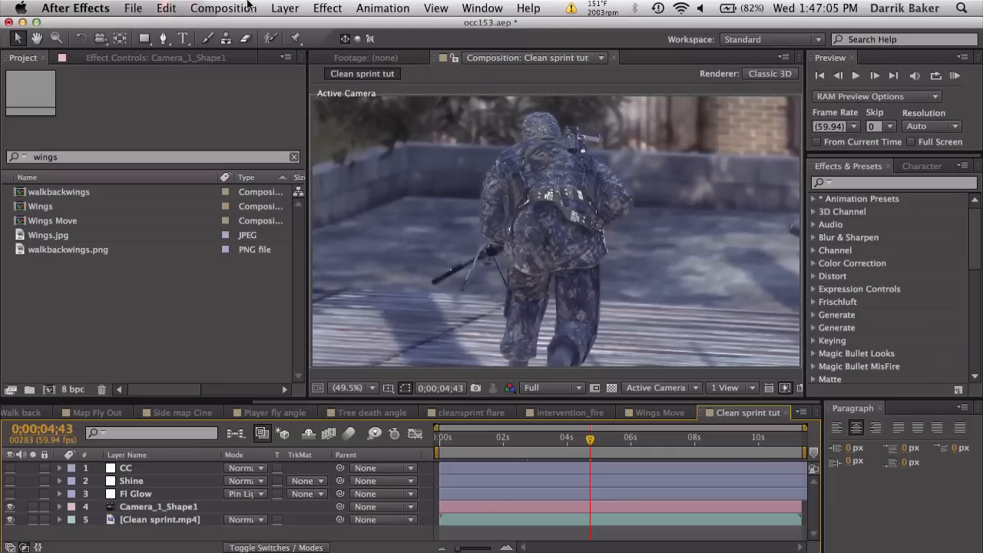
pyautogui.click(224, 9)
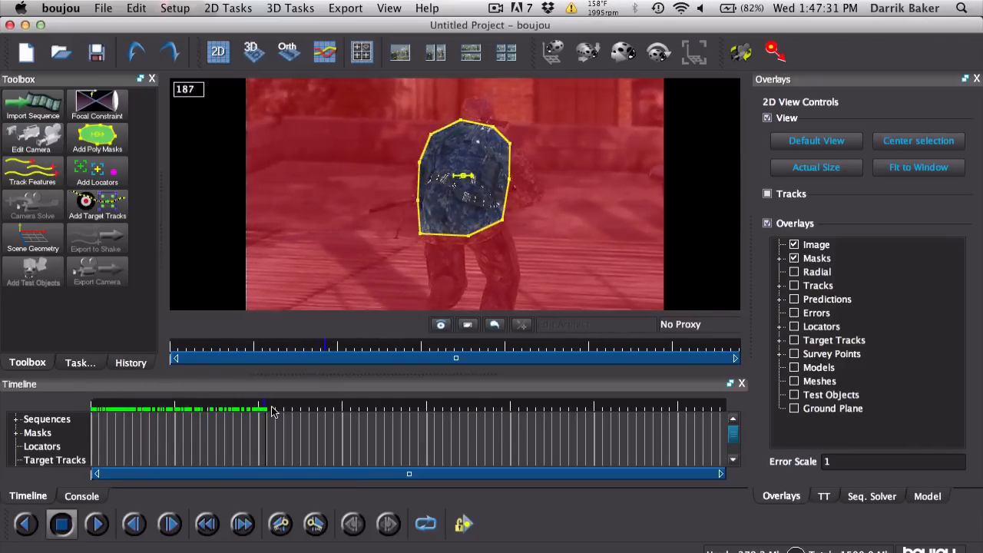
# Jump to a later frame to reshape the polygon mask around the runner's back.
pyautogui.click(280, 357)
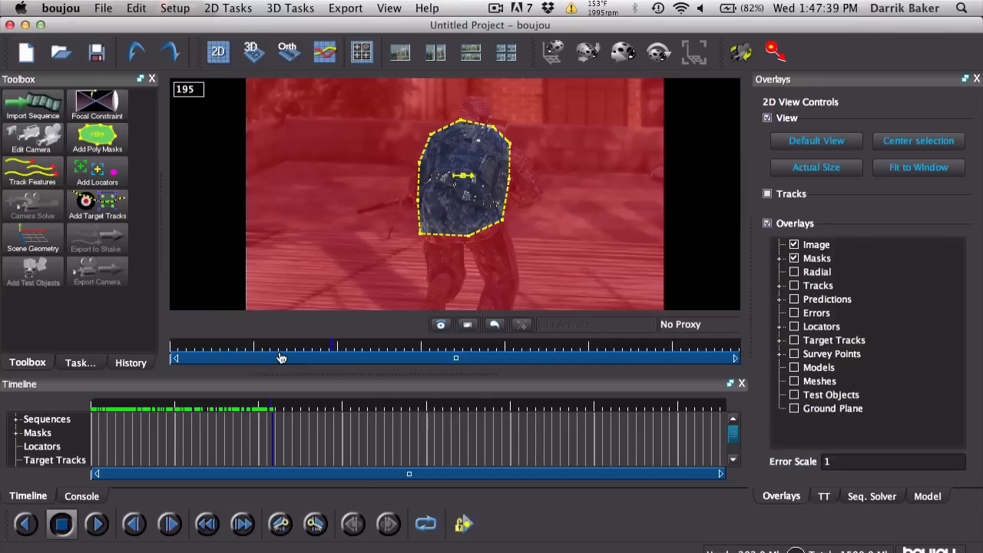
pyautogui.moveTo(455, 237)
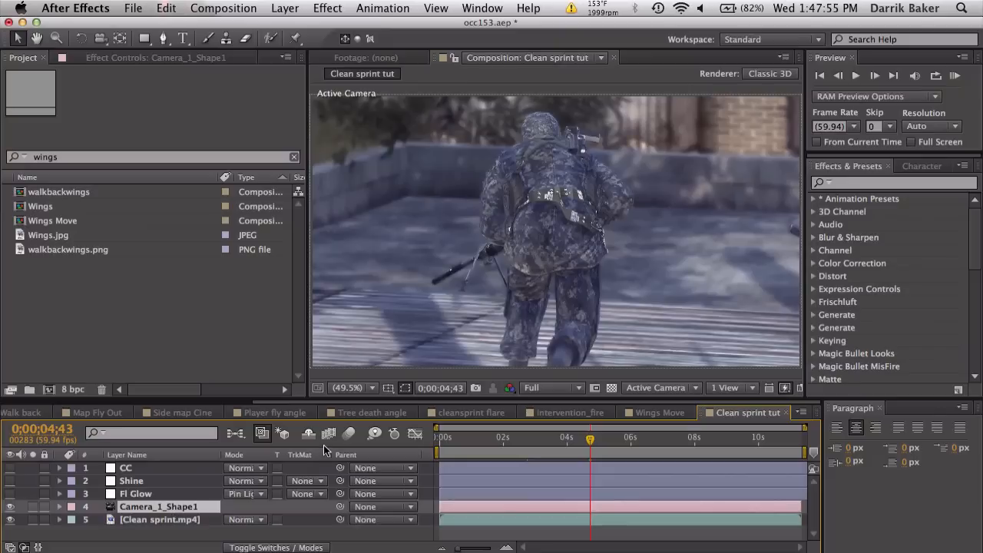
pyautogui.moveTo(366, 445)
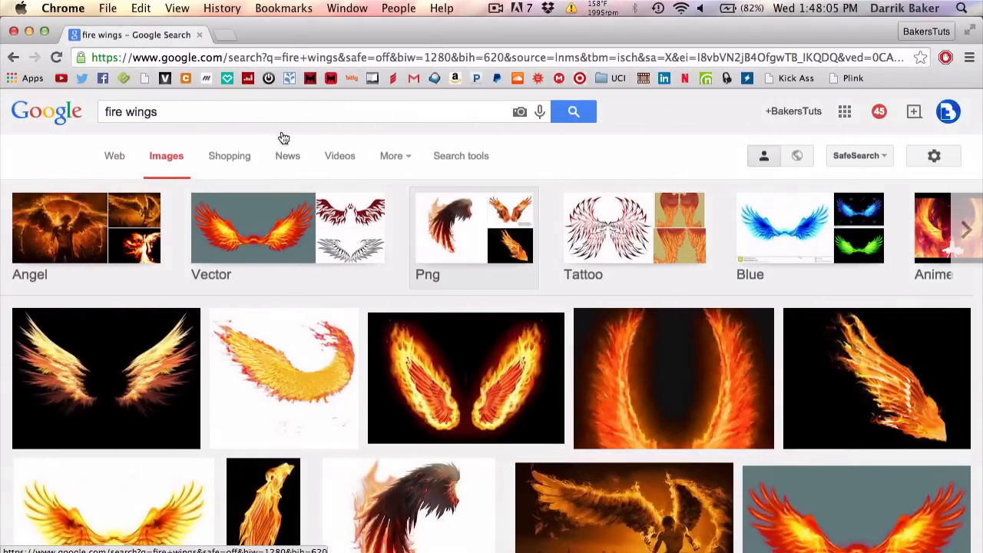
# Scroll through the 'fire wings' image results looking for black-background wings.
pyautogui.scroll(-3)
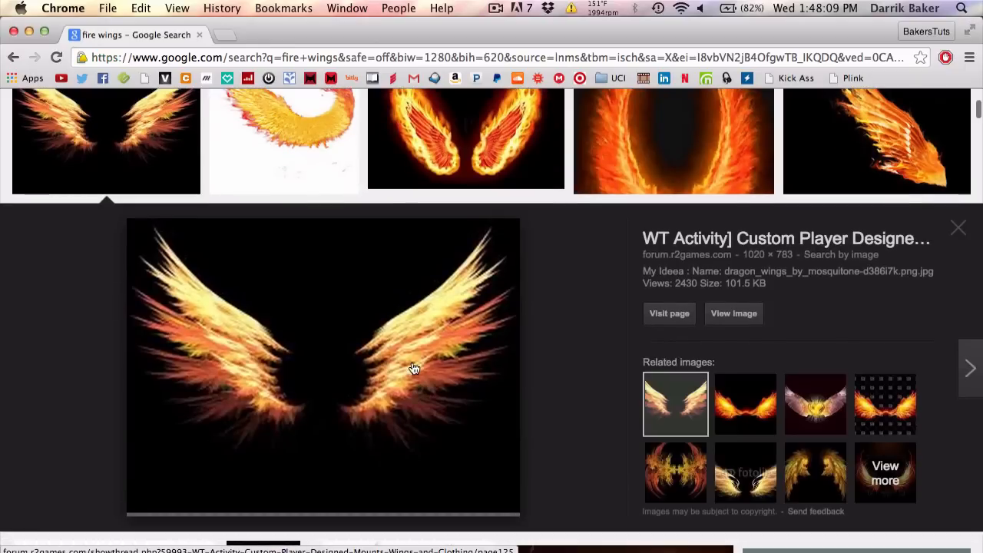
pyautogui.scroll(-3)
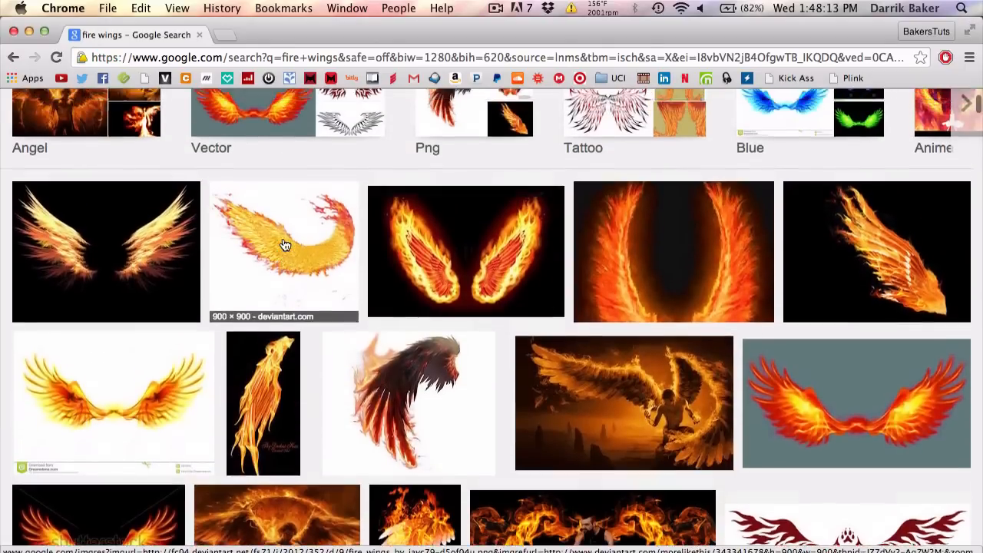
pyautogui.scroll(-3)
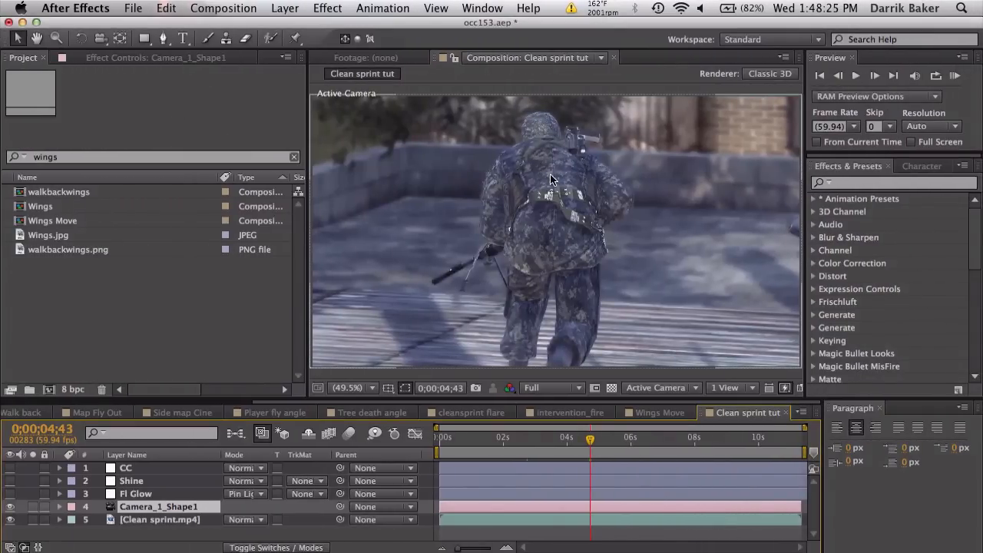
pyautogui.moveTo(520, 155)
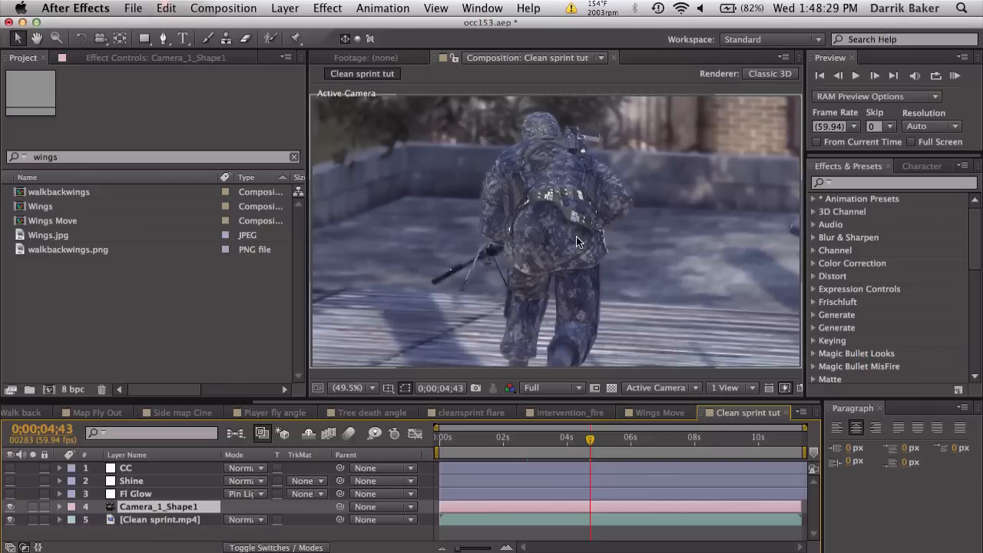
pyautogui.moveTo(34, 237)
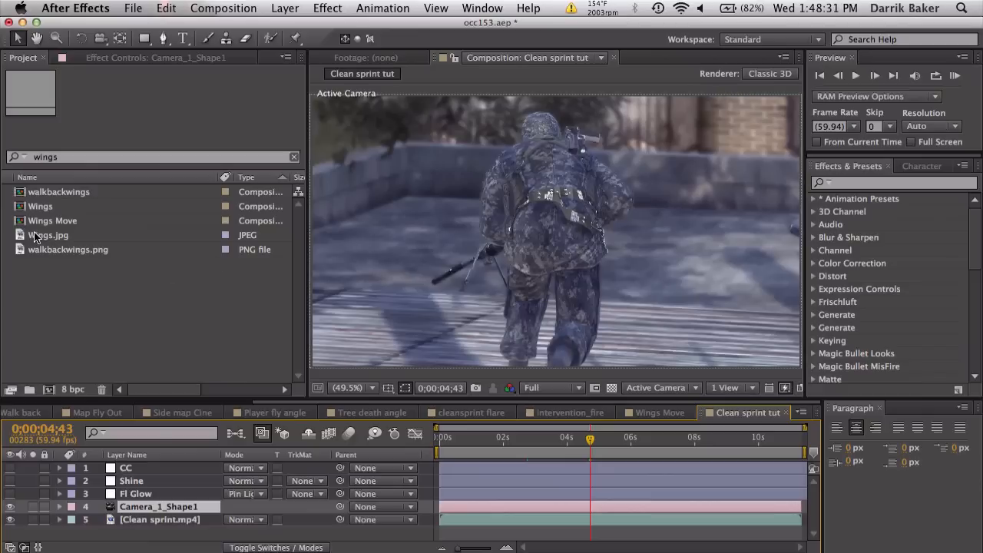
# Pick Wings.jpg in the Project panel to start the Wings 2 composition.
pyautogui.click(50, 235)
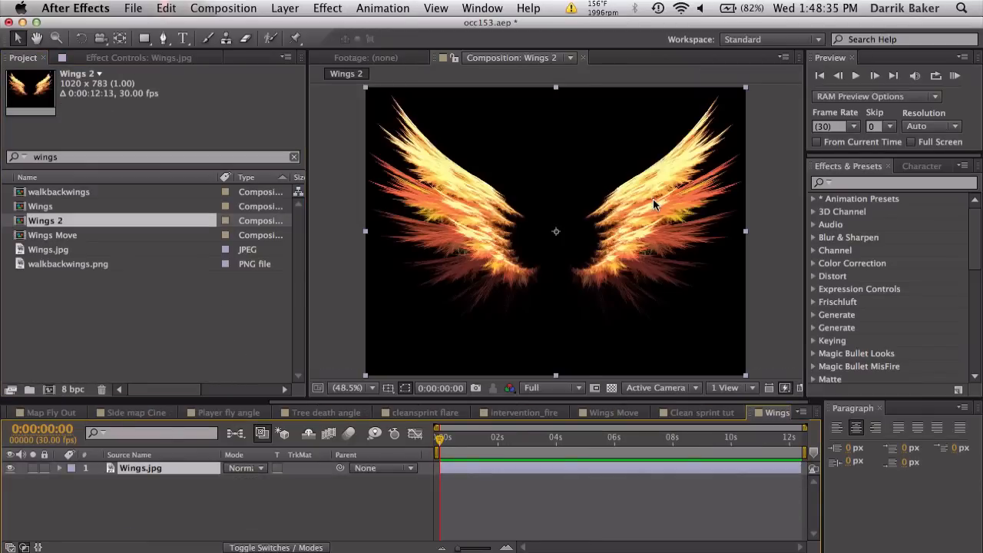
pyautogui.moveTo(611, 387)
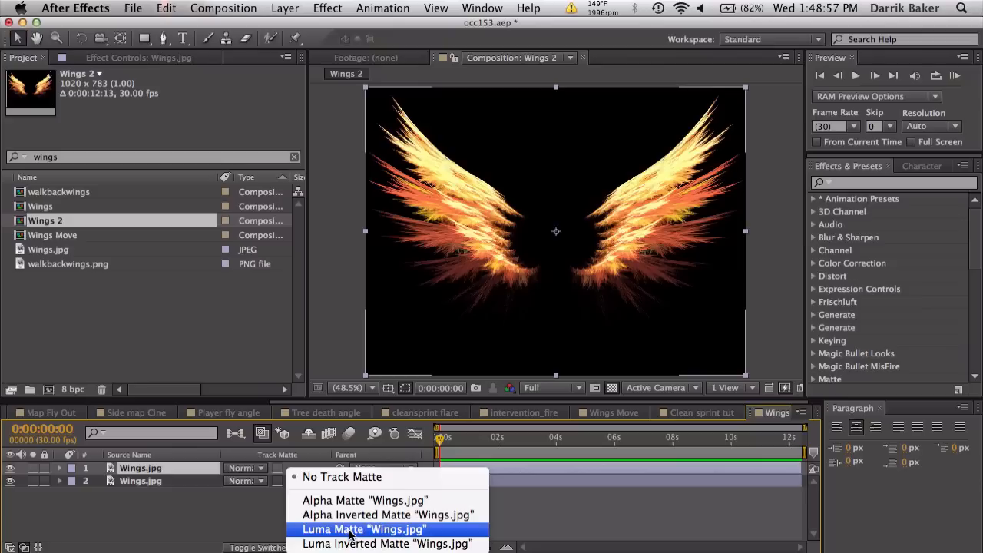
# Set the lower wings layer to Luma Matte and brighten it with a steep Curves effect.
pyautogui.click(363, 528)
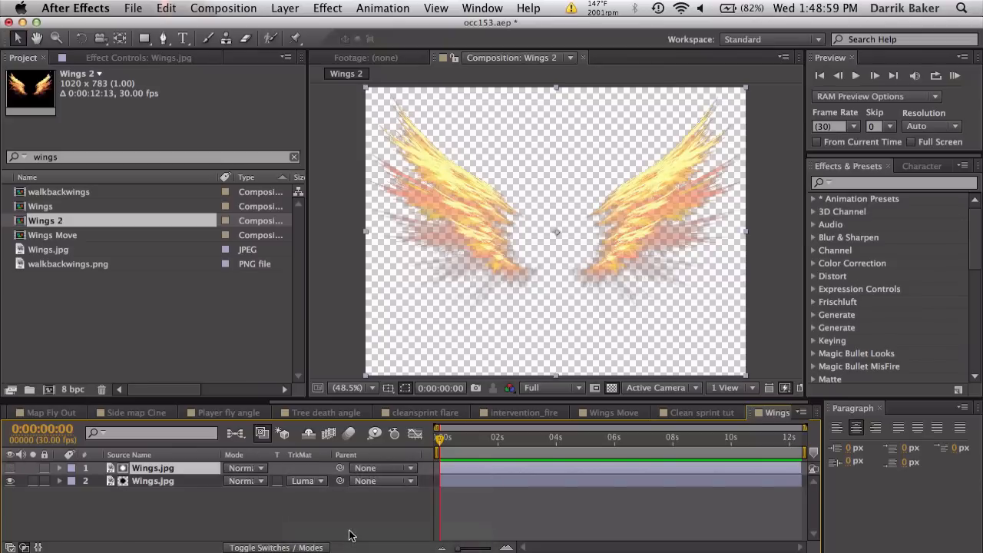
pyautogui.click(612, 388)
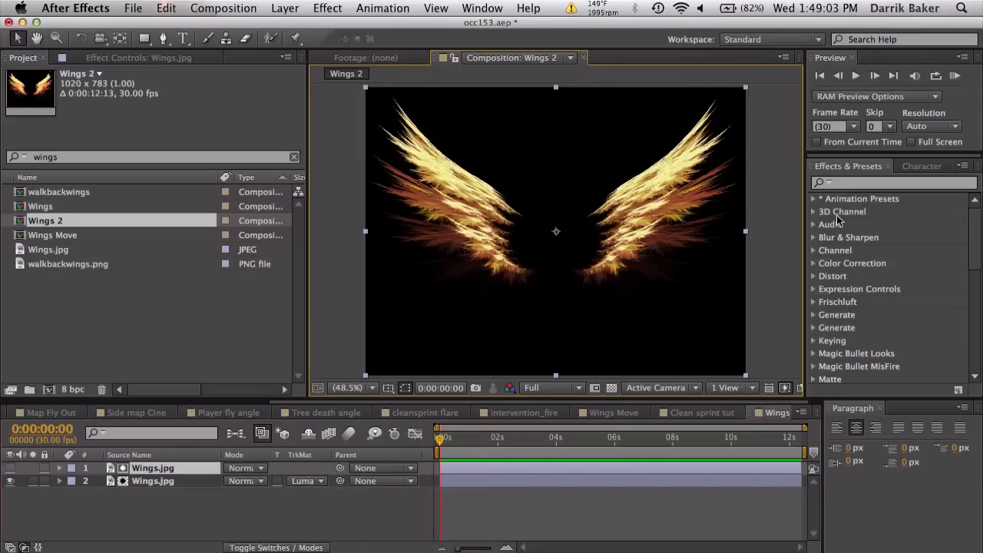
pyautogui.write('curves')
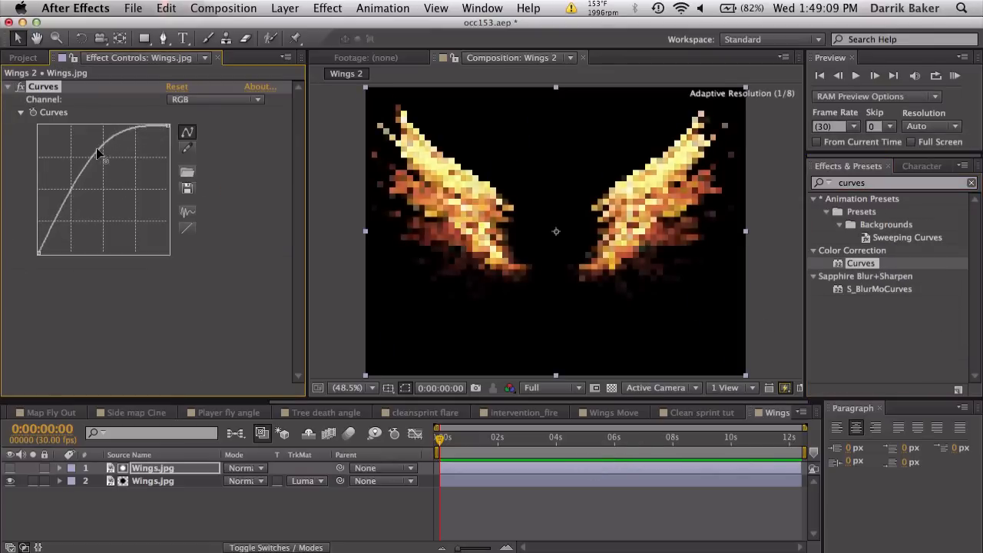
pyautogui.moveTo(104, 153); pyautogui.dragTo(89, 131)
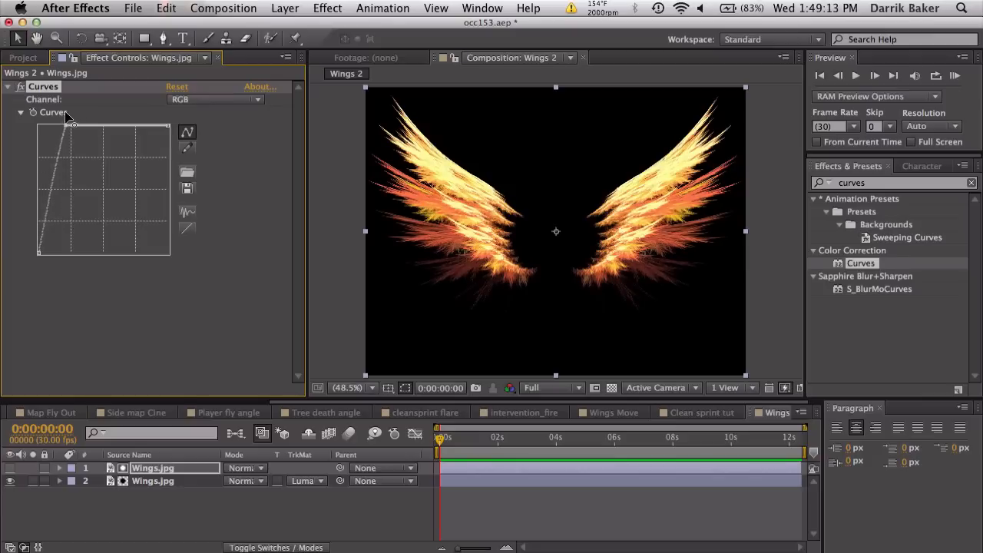
pyautogui.moveTo(430, 316)
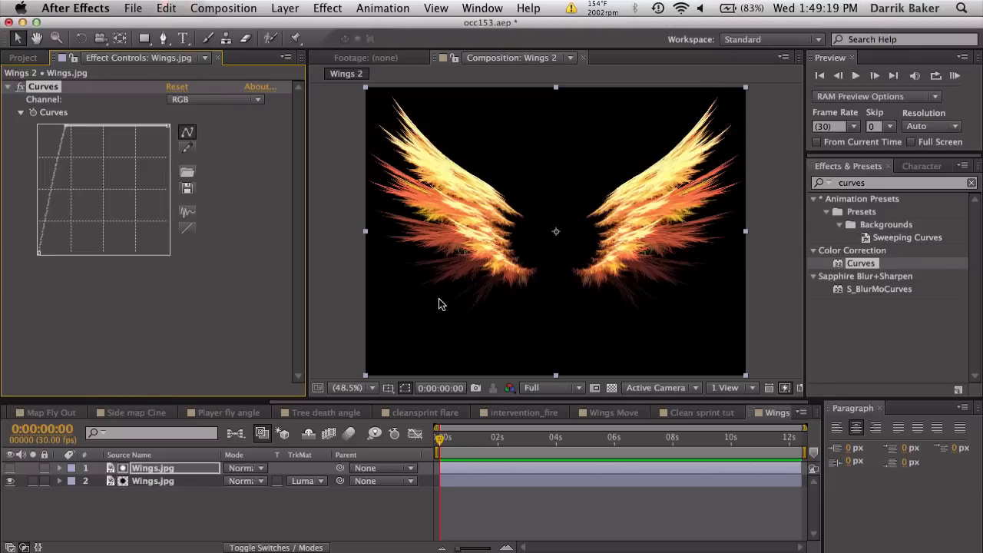
pyautogui.moveTo(462, 252)
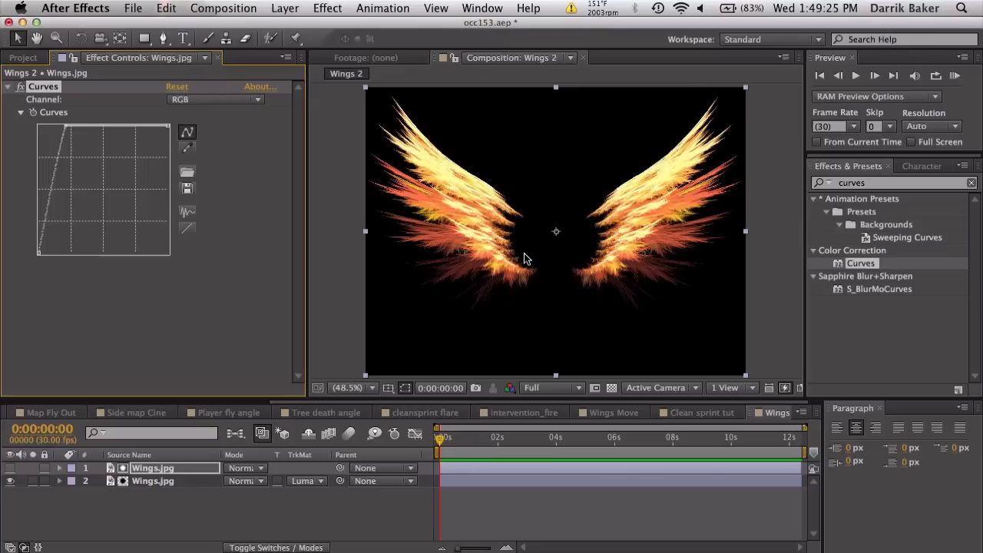
pyautogui.moveTo(557, 236)
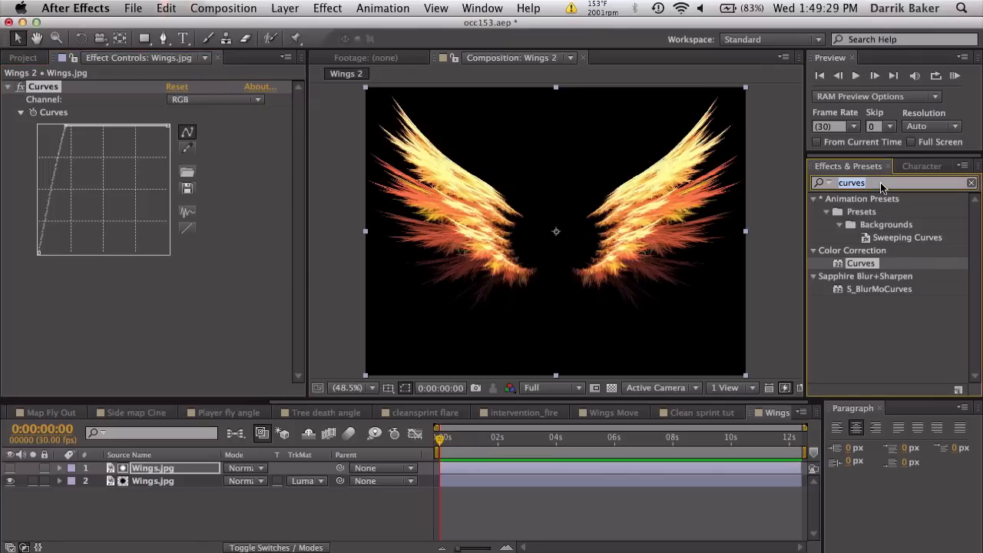
# Search the effects for 'mi' to find Mirror for the adjustment layer.
pyautogui.write('mirror')
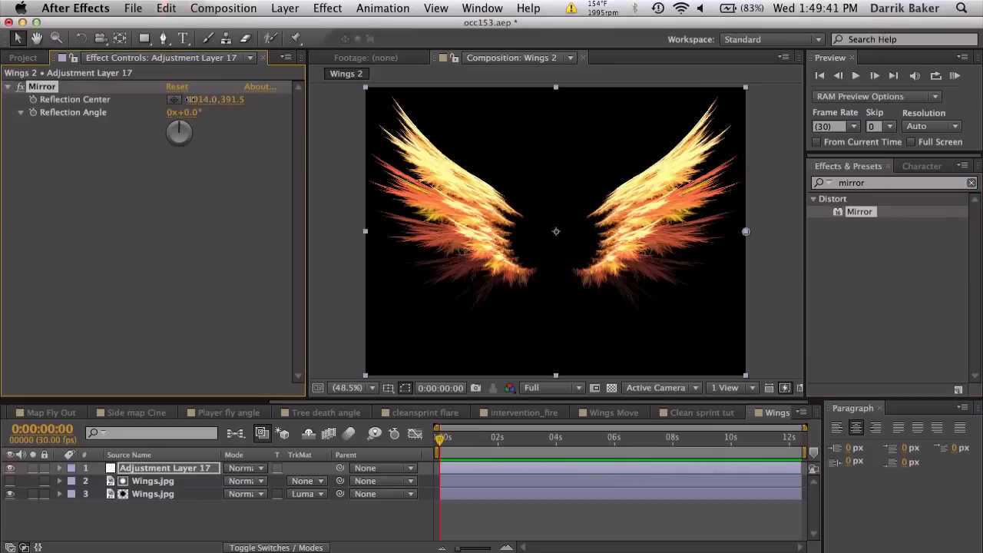
# Shift the Mirror Reflection Center to 510,391.5 and settle Reflection Angle back at 0°.
pyautogui.moveTo(207, 98); pyautogui.dragTo(196, 98)
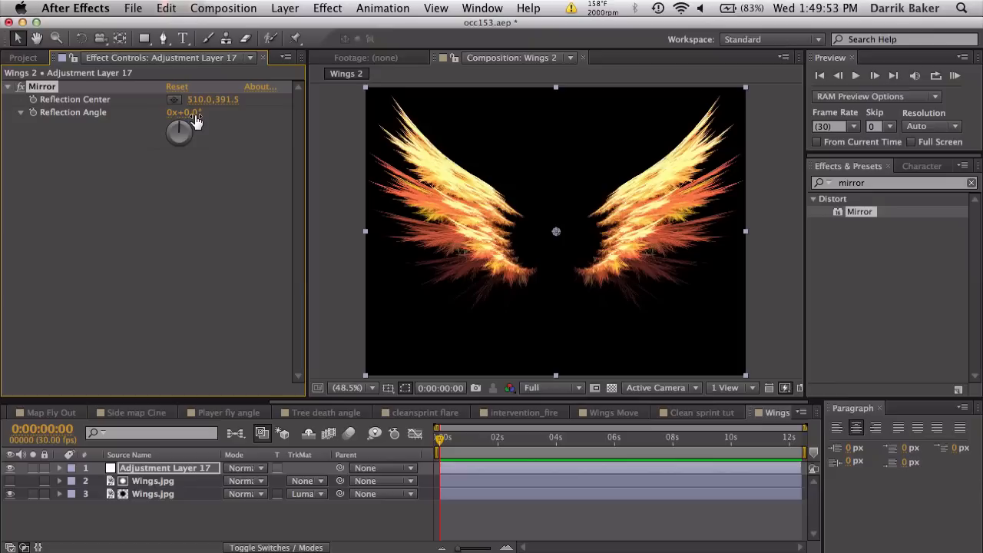
pyautogui.moveTo(178, 131); pyautogui.dragTo(188, 120)
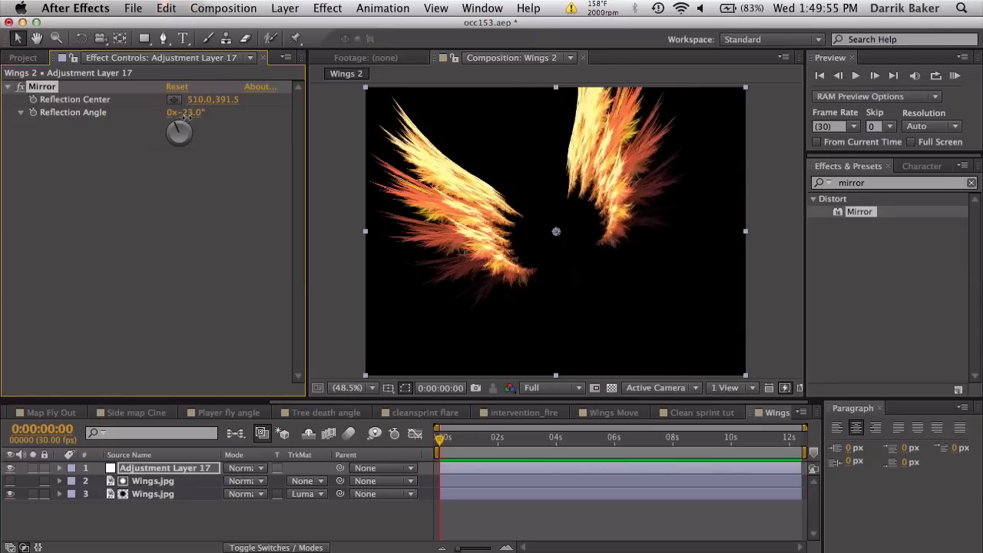
pyautogui.moveTo(178, 132); pyautogui.dragTo(179, 120)
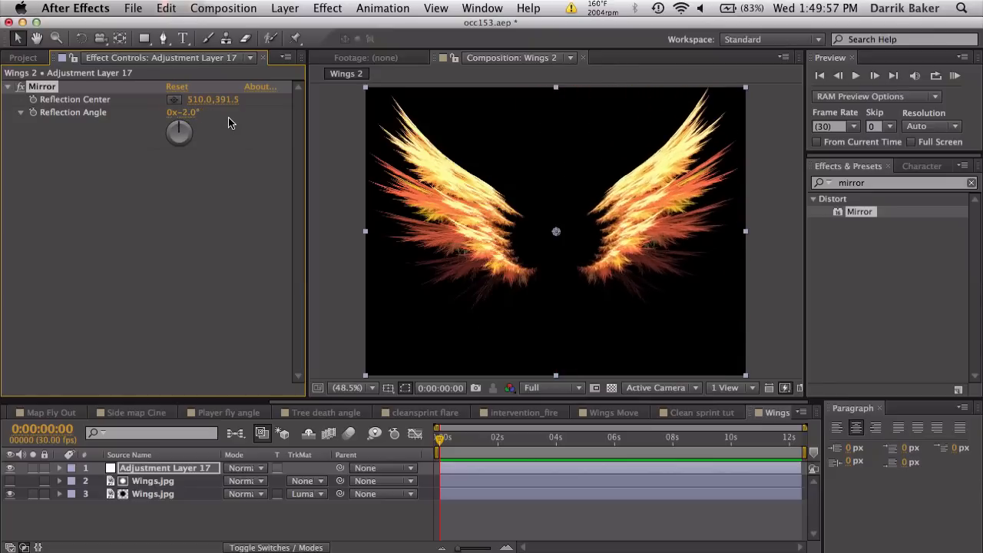
pyautogui.moveTo(188, 126); pyautogui.dragTo(179, 123)
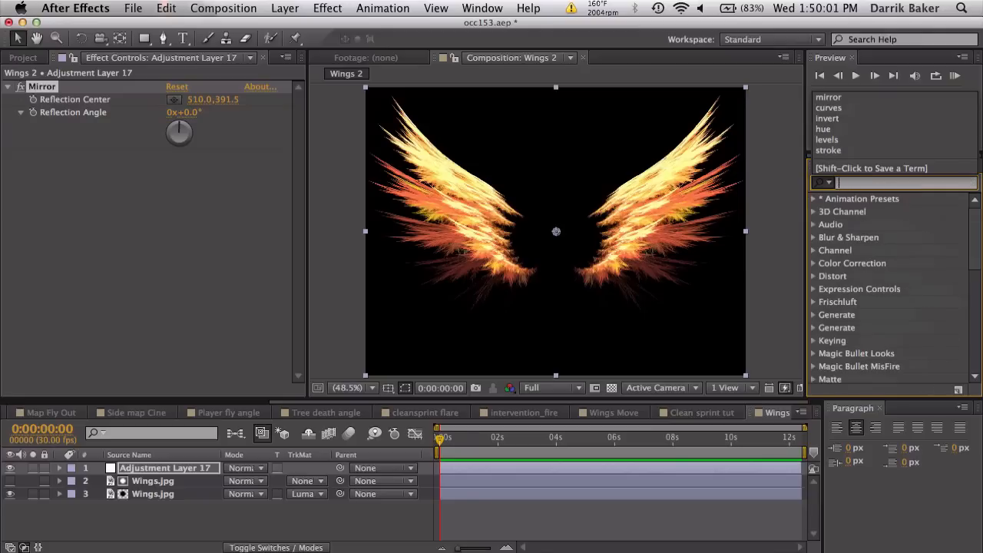
# Search the effects for 'transf' to find the Transform effect.
pyautogui.write('transf')
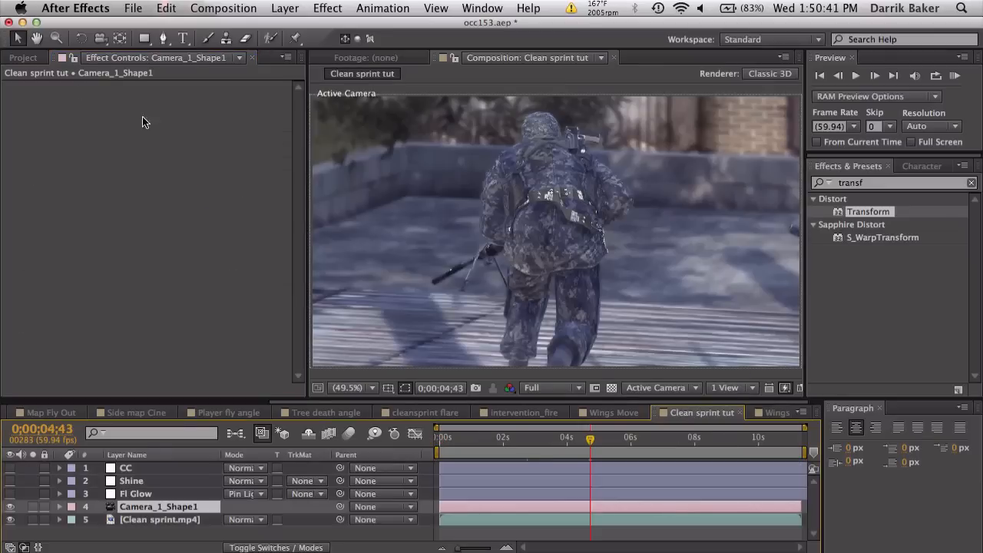
# Rename the Wings 2 composition to Wings tut through Composition Settings.
pyautogui.click(44, 221)
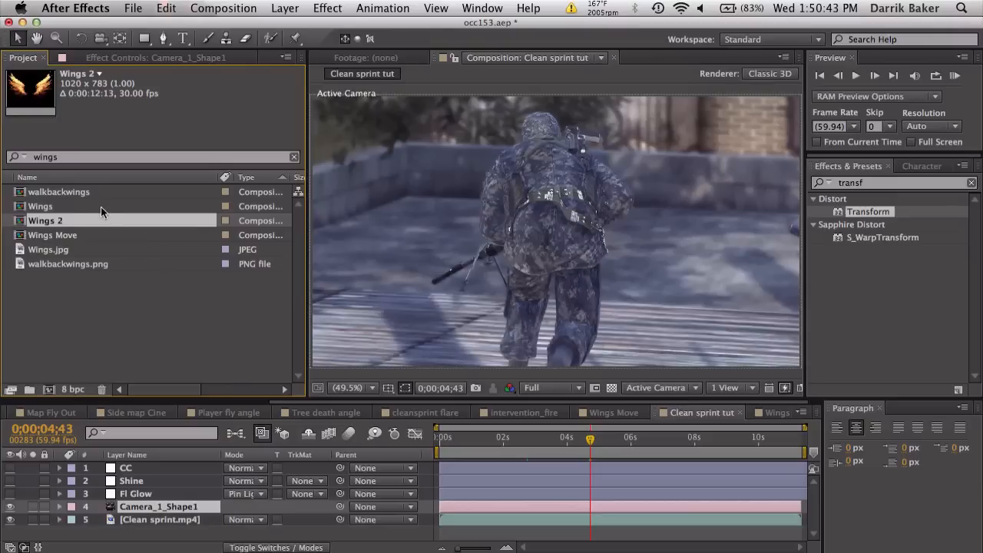
pyautogui.click(778, 411)
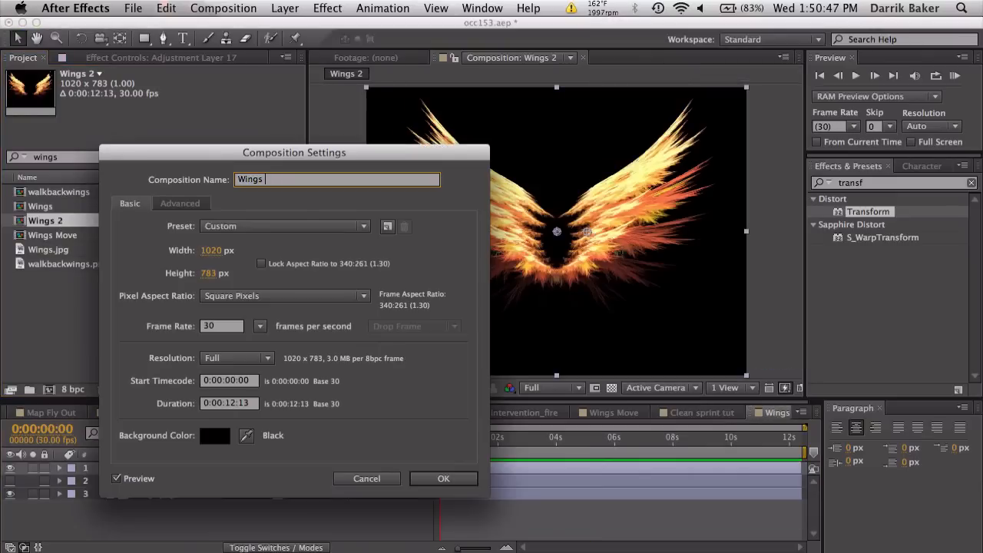
pyautogui.click(442, 479)
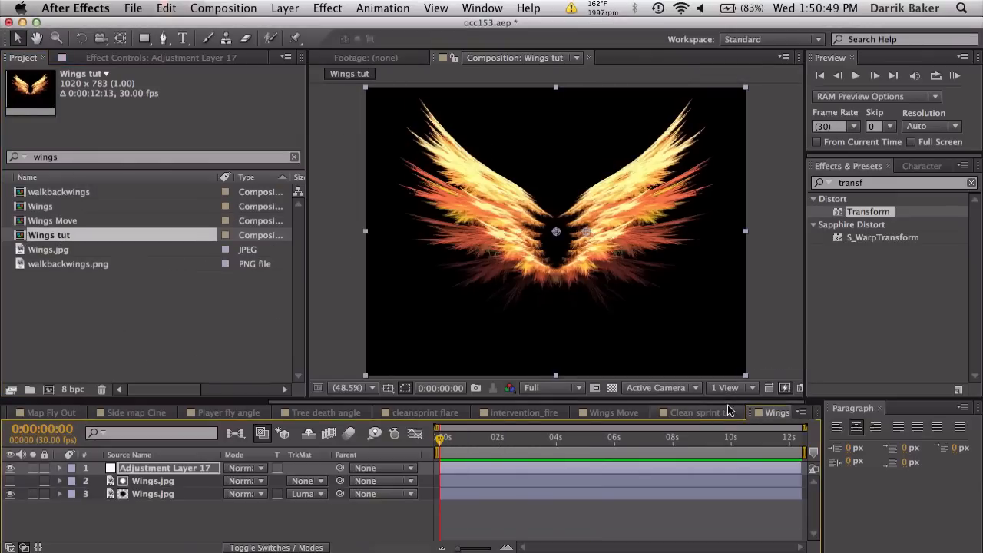
# Return to Clean sprint tut with Wings tut as a layer and move to a later moment.
pyautogui.click(694, 412)
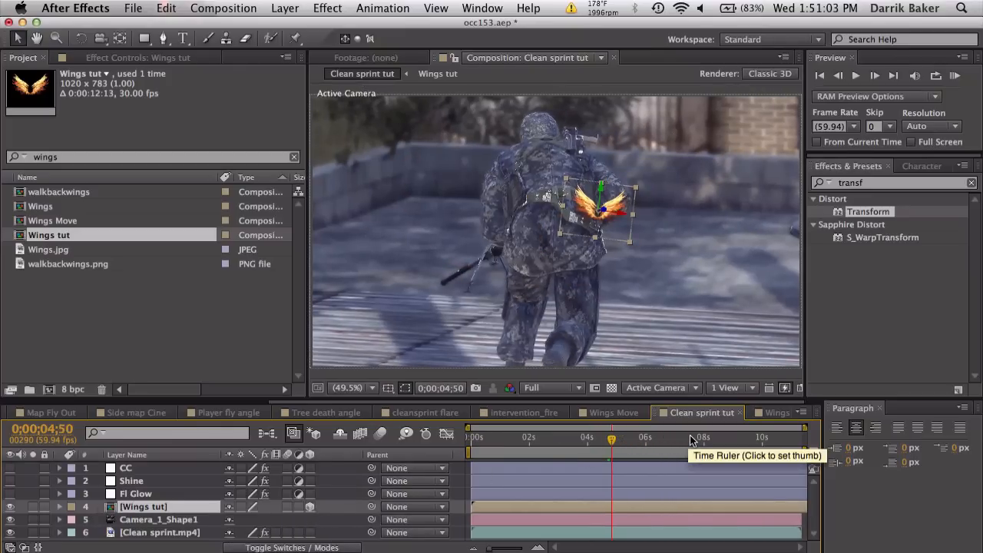
pyautogui.click(690, 437)
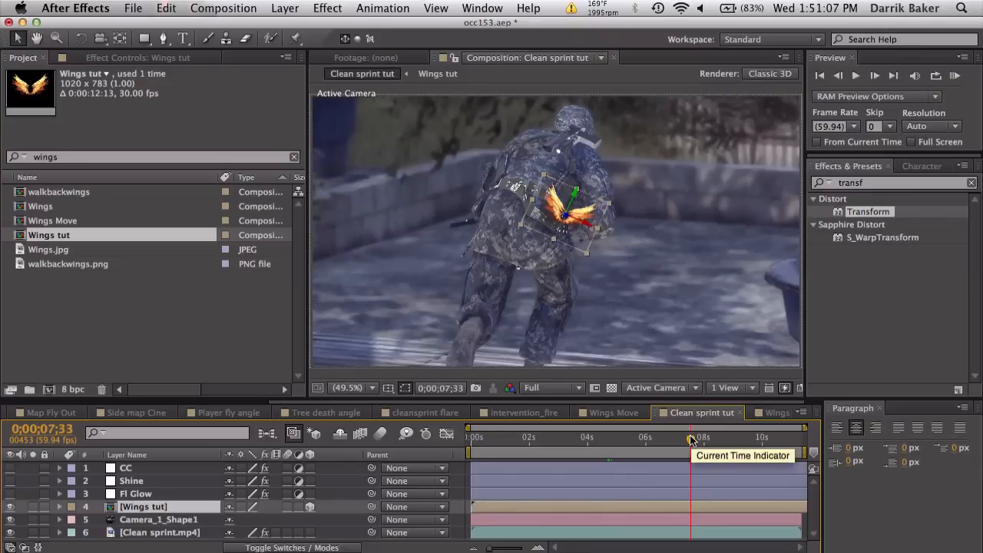
pyautogui.moveTo(483, 424)
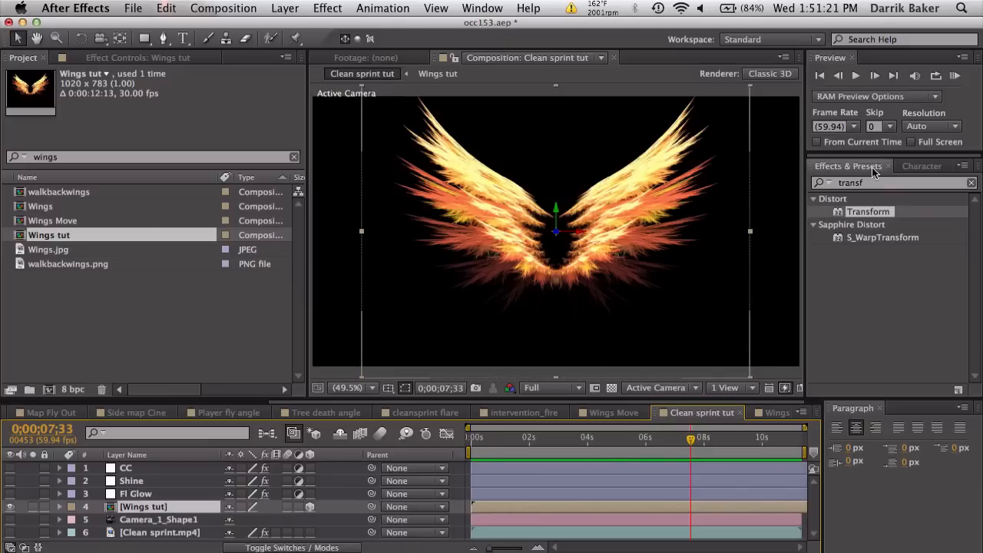
# Apply Linear Wipe at 50% completion, 90° angle, with Feather set to 20.
pyautogui.write('linear')
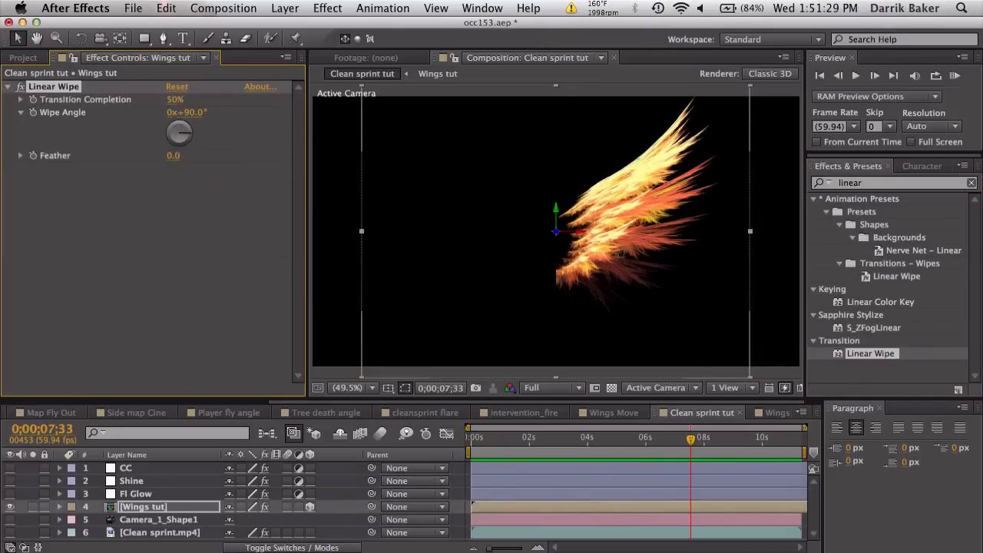
pyautogui.moveTo(237, 154)
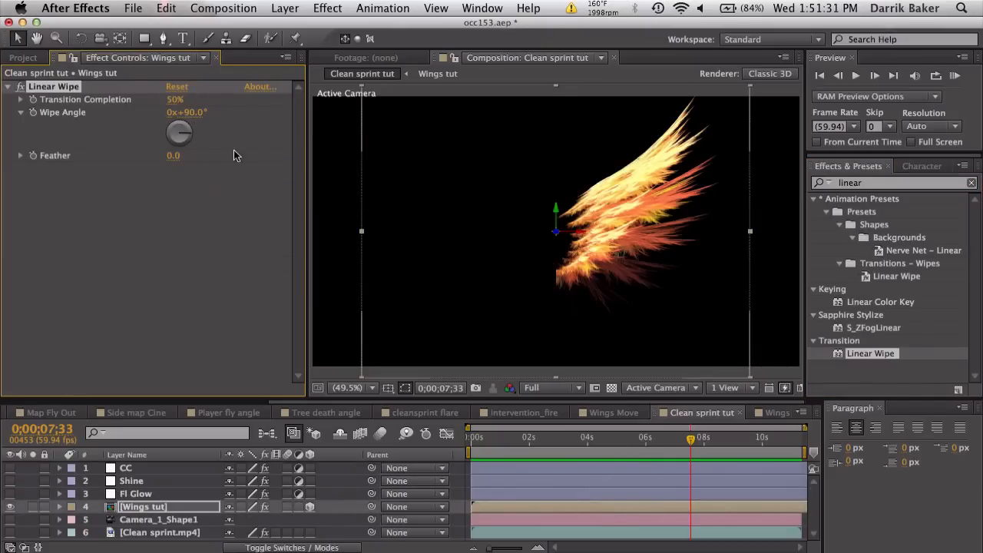
pyautogui.click(181, 156)
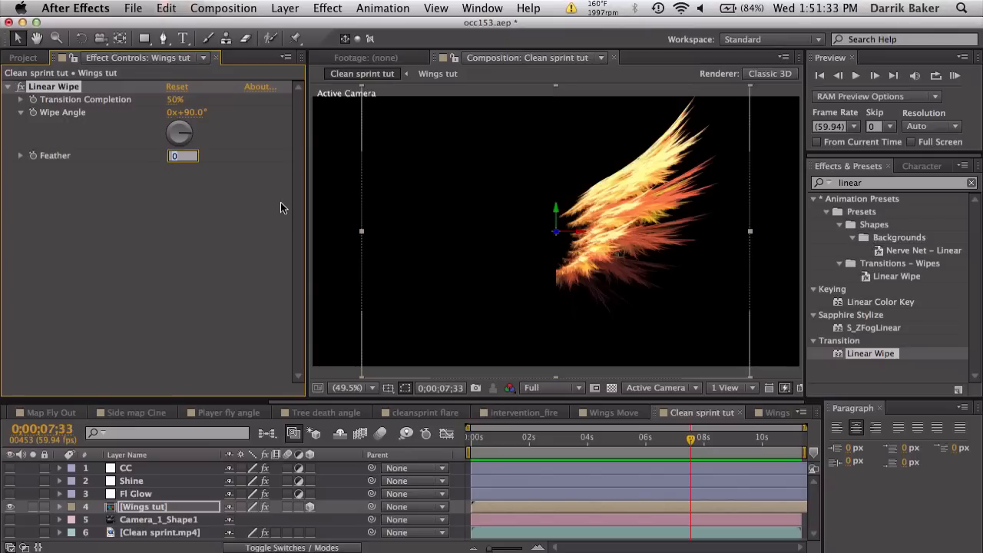
pyautogui.click(182, 156)
pyautogui.write('20')
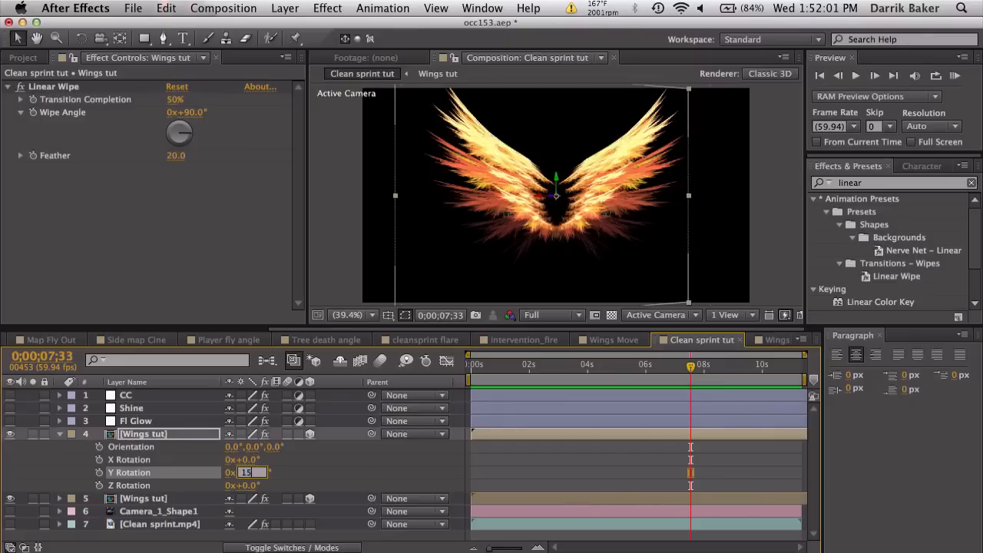
# Set the wing layers' Y rotations to 150° and 30° and view through Custom View 1.
pyautogui.write('150.0°')
pyautogui.write('3')
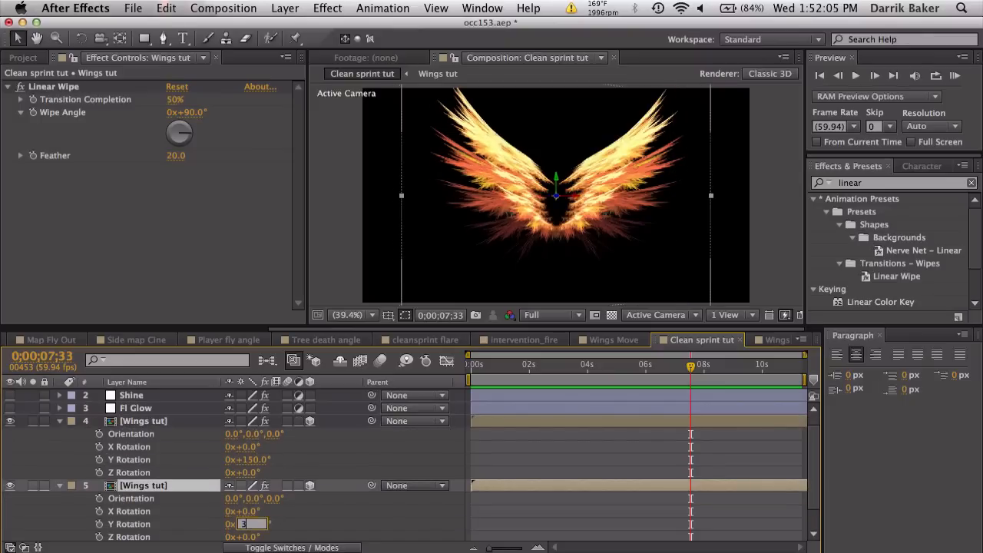
pyautogui.click(657, 313)
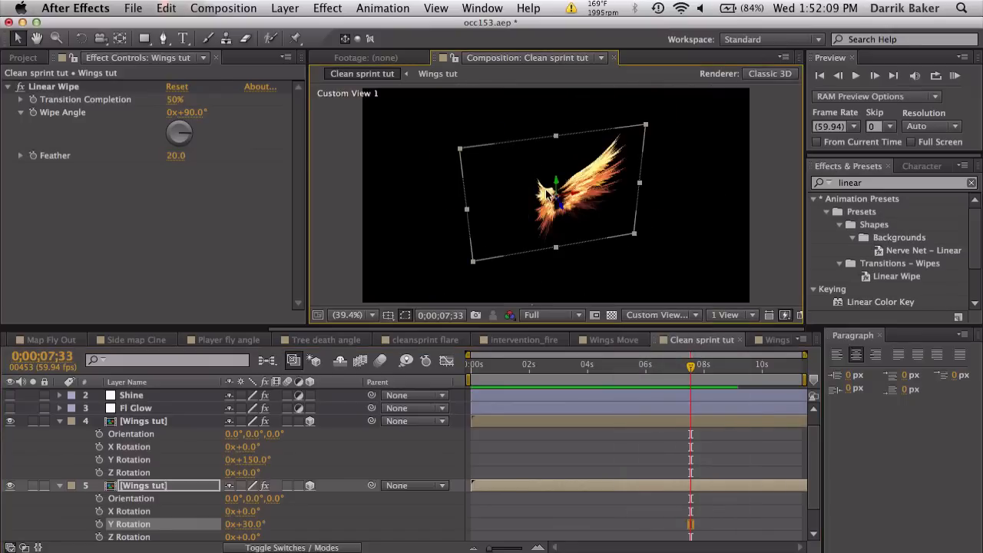
pyautogui.click(102, 39)
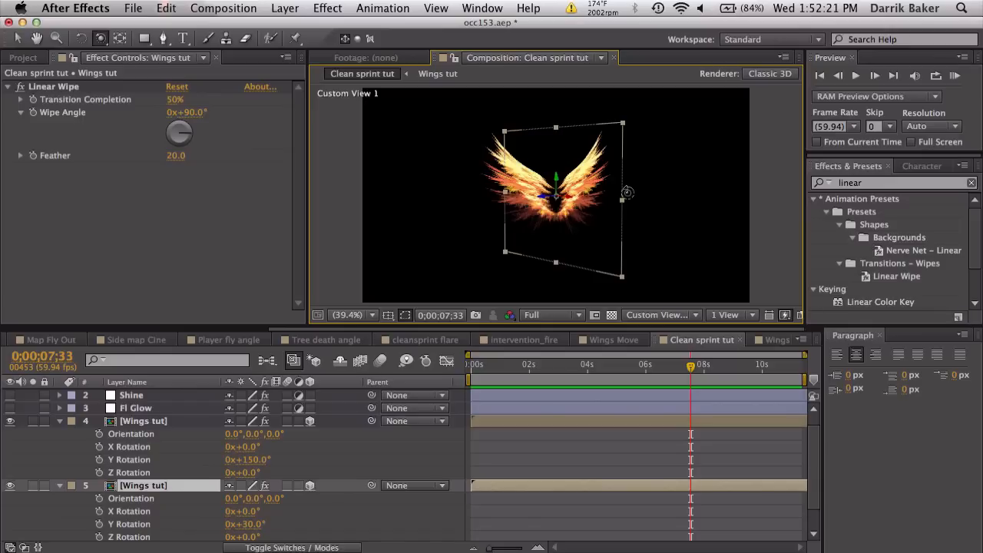
pyautogui.moveTo(393, 332)
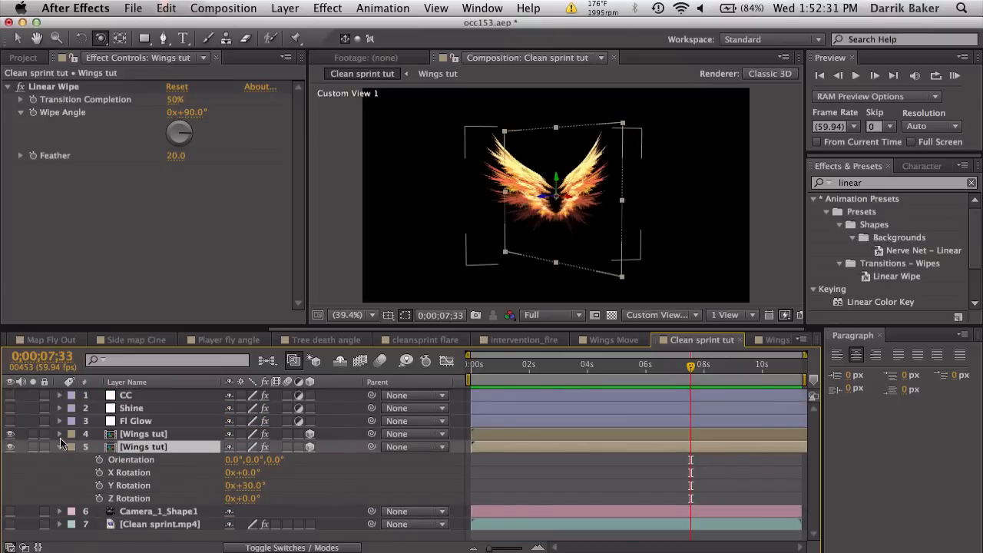
# Create a 3D null object, Null 2, and parent both Wings tut layers to it.
pyautogui.click(59, 446)
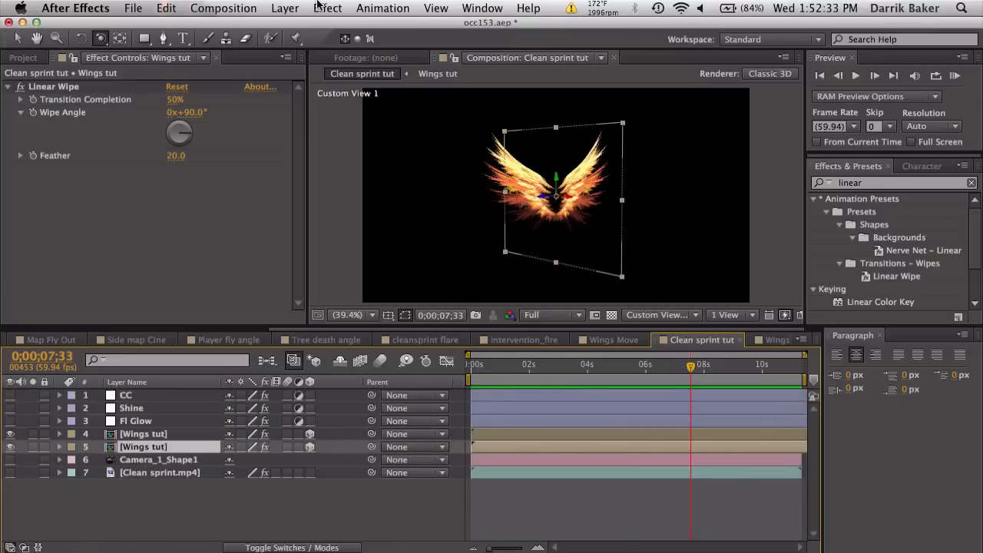
pyautogui.click(286, 9)
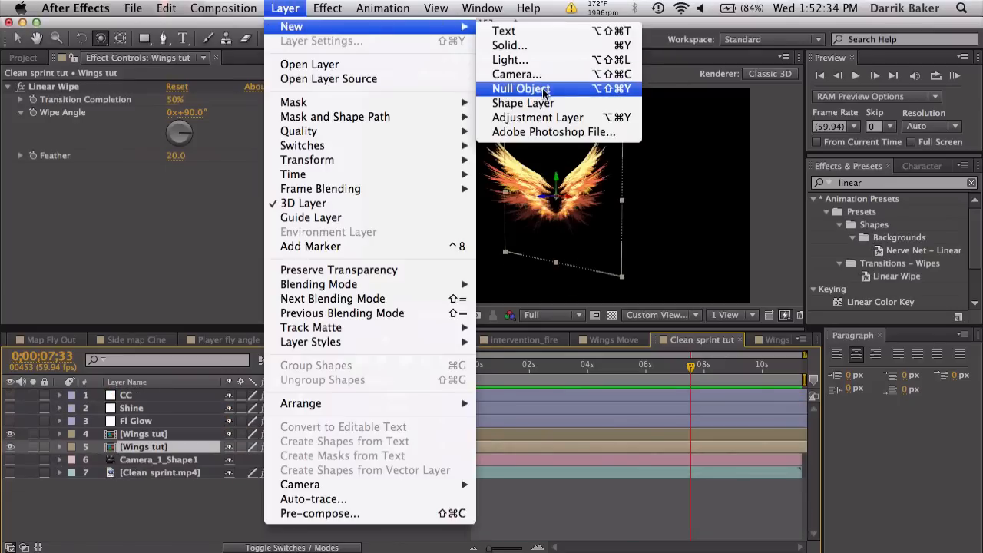
pyautogui.click(519, 87)
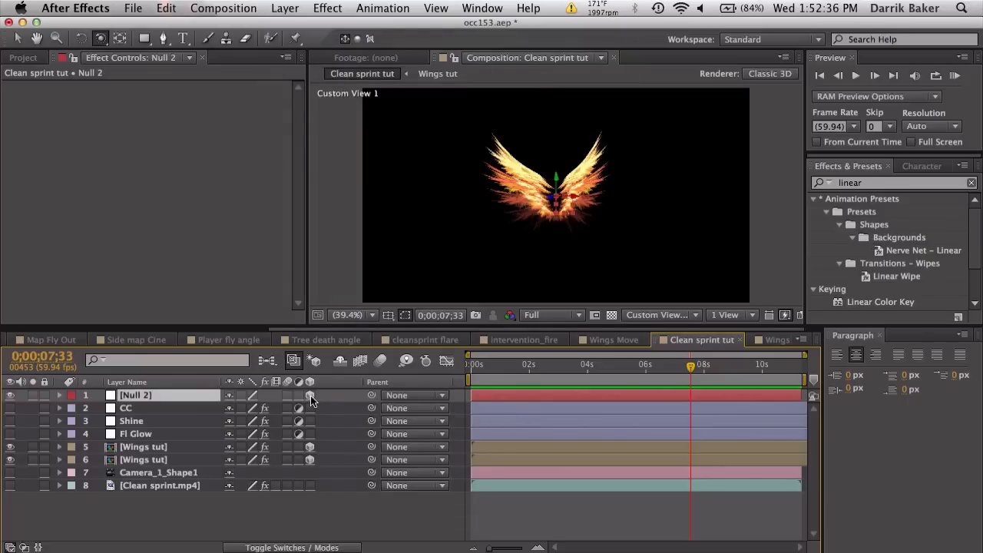
pyautogui.click(143, 445)
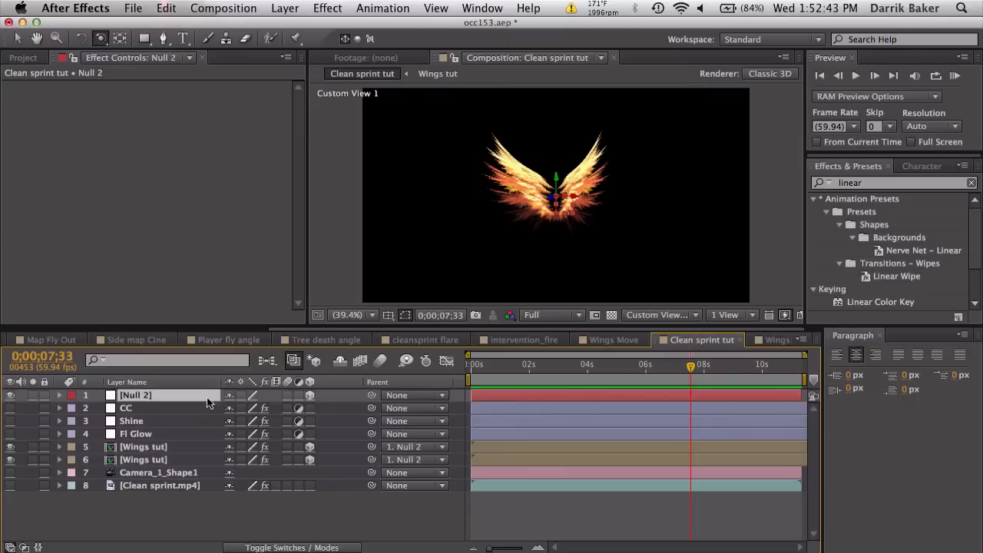
pyautogui.click(58, 395)
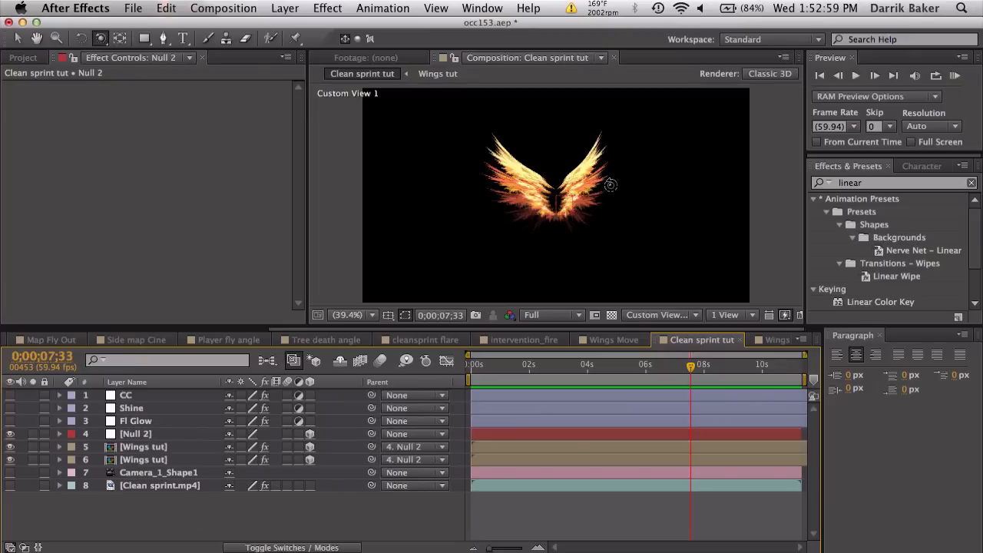
# Switch the composition view back to Active Camera.
pyautogui.click(658, 315)
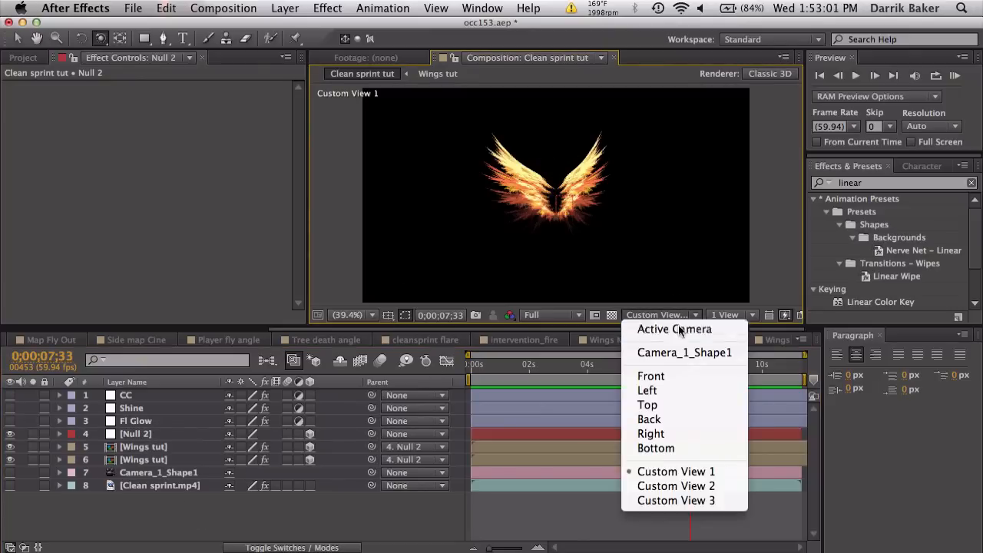
pyautogui.click(673, 329)
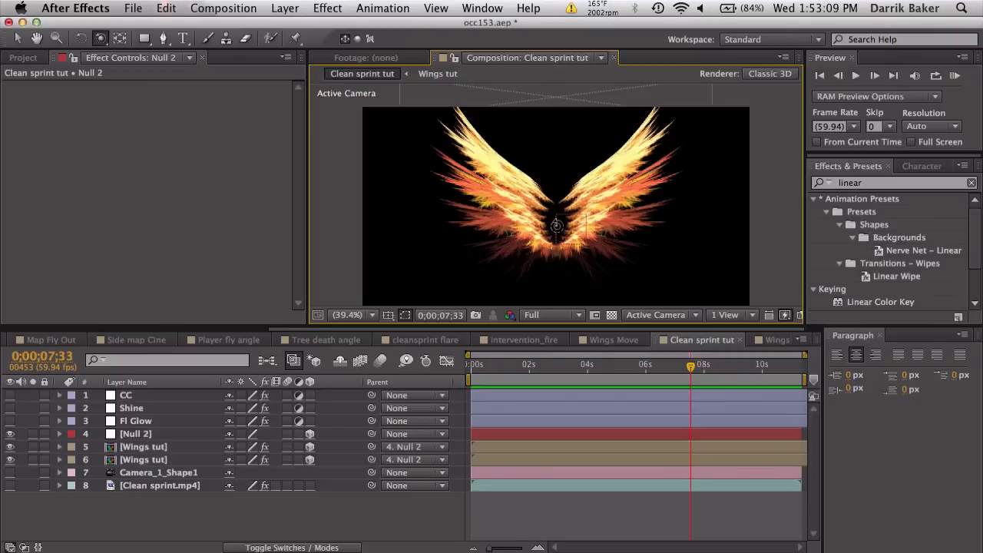
# Create a full-frame orange solid (FF7200) named Orange Solid 1 at the top of the comp.
pyautogui.click(286, 10)
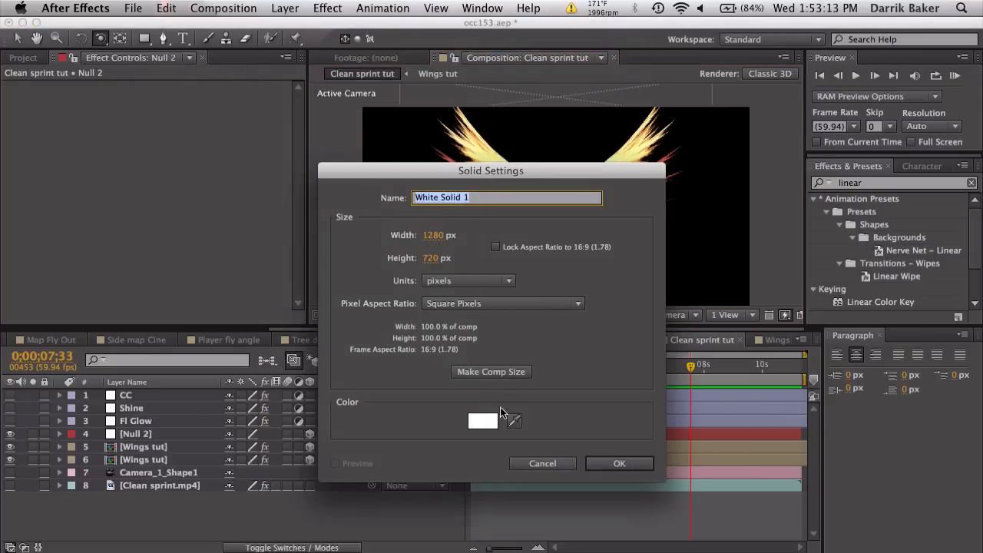
pyautogui.click(483, 421)
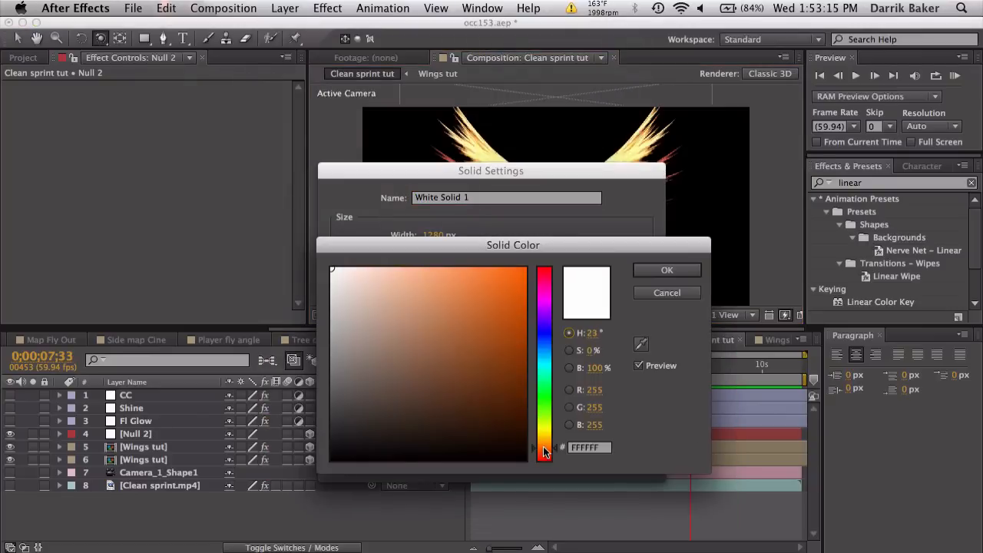
pyautogui.click(544, 452)
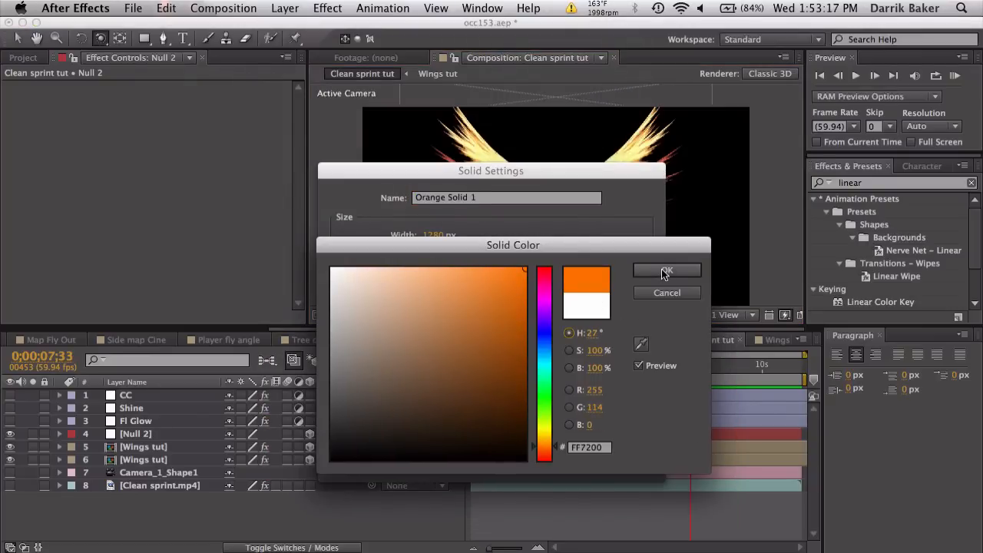
pyautogui.click(667, 271)
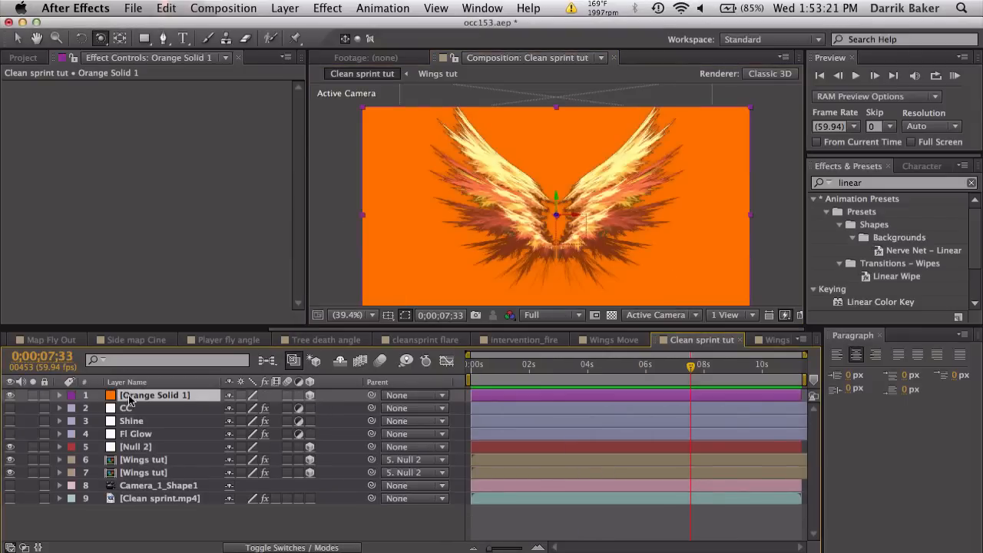
pyautogui.click(163, 39)
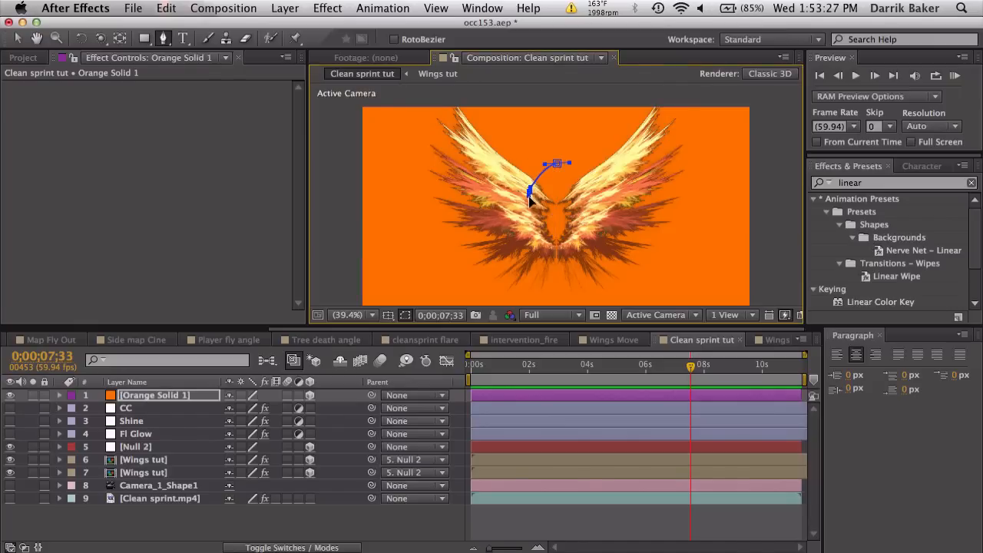
# Draw an oval mask around the wings' centre on the orange solid with 35 px feather.
pyautogui.moveTo(530, 192); pyautogui.dragTo(550, 252)
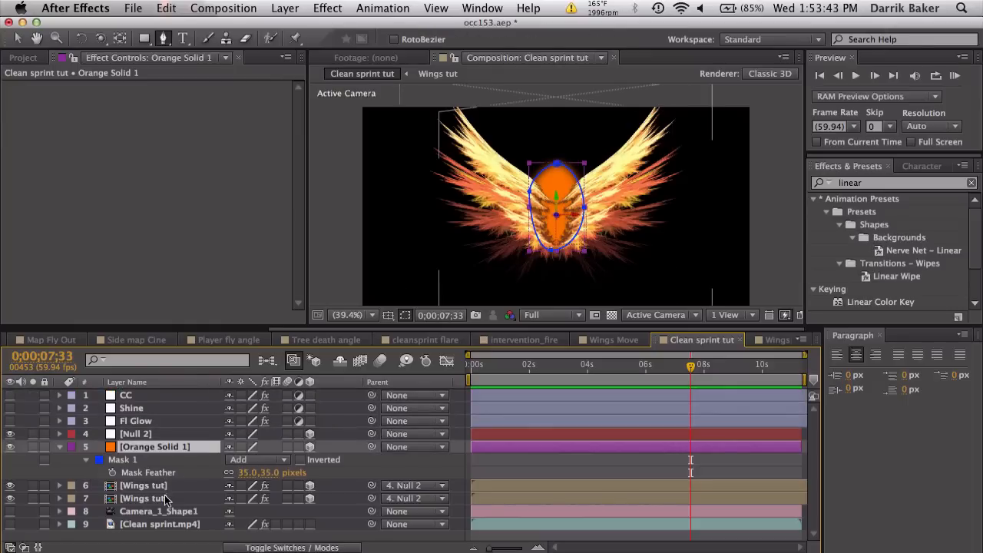
pyautogui.click(245, 485)
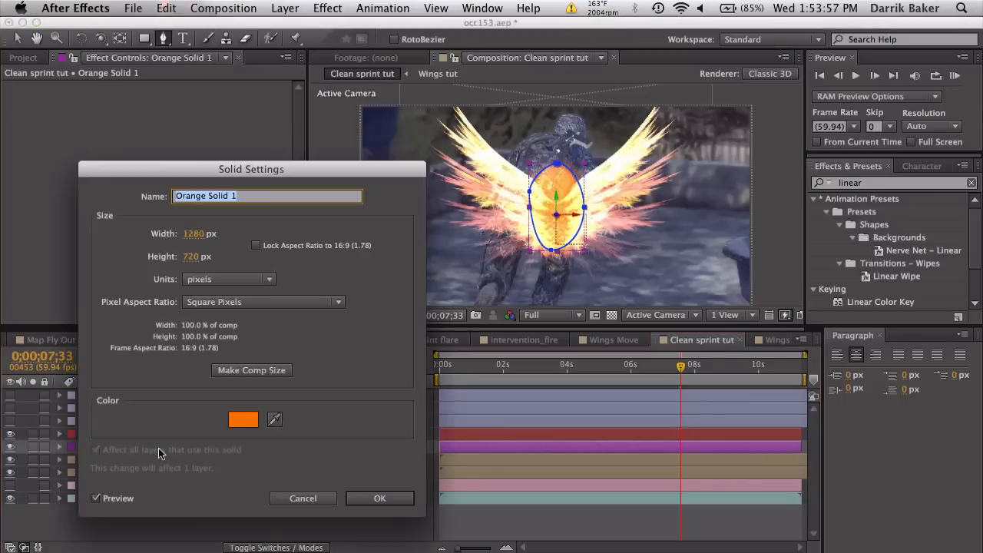
# Change the solid's colour to lighter orange FF9642, making it Medium Orange Solid 1.
pyautogui.click(243, 419)
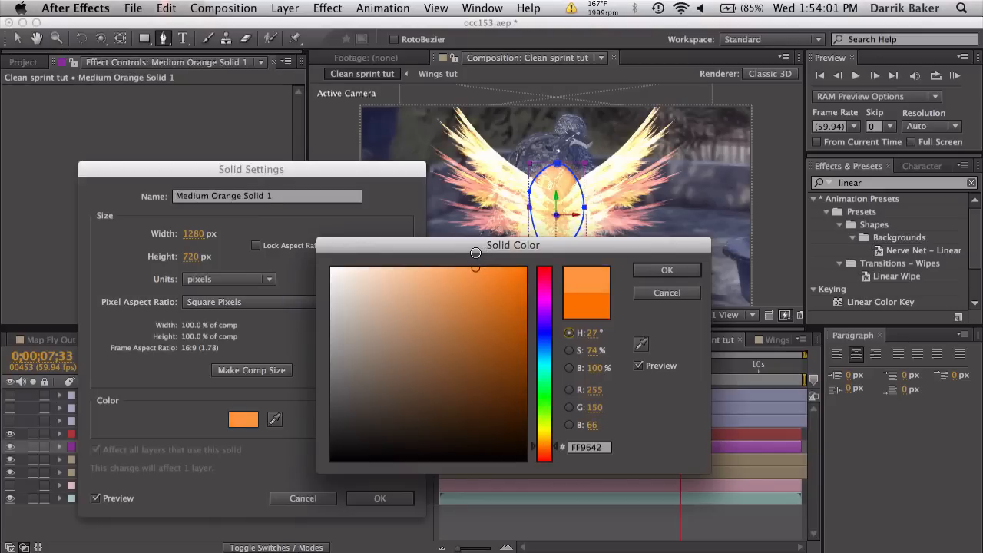
pyautogui.click(667, 270)
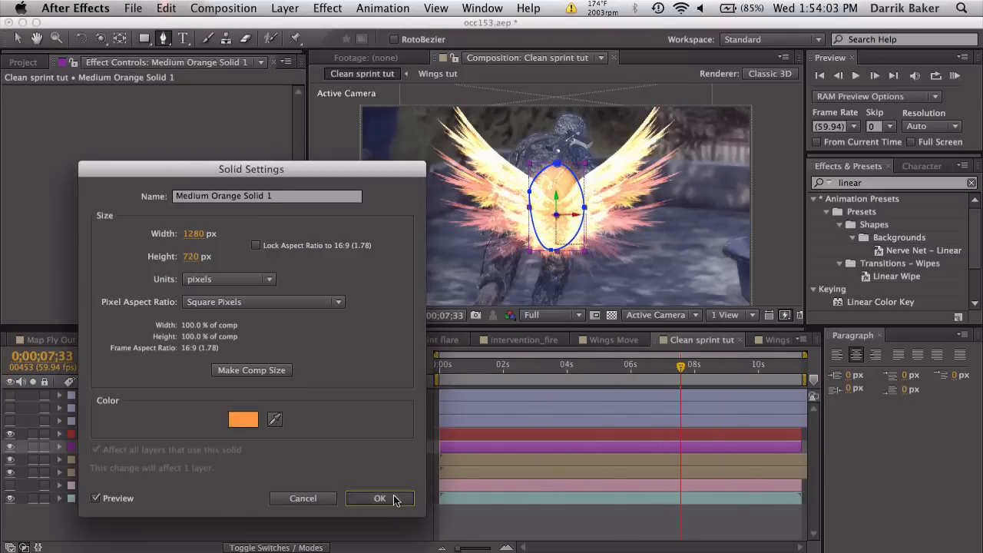
pyautogui.click(379, 498)
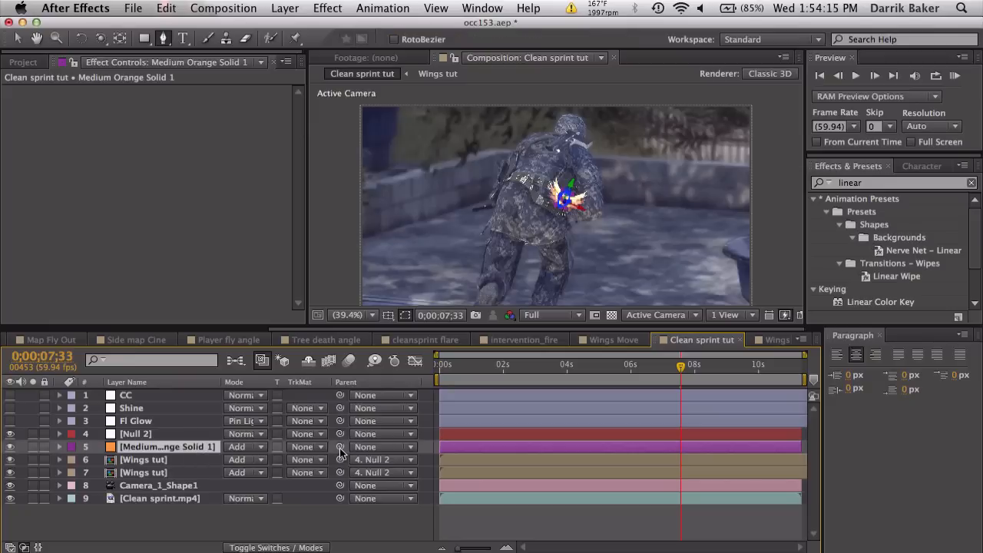
# Parent Medium Orange Solid 1 to the null and rename the null 'Wings Controller'.
pyautogui.moveTo(339, 448); pyautogui.dragTo(161, 433)
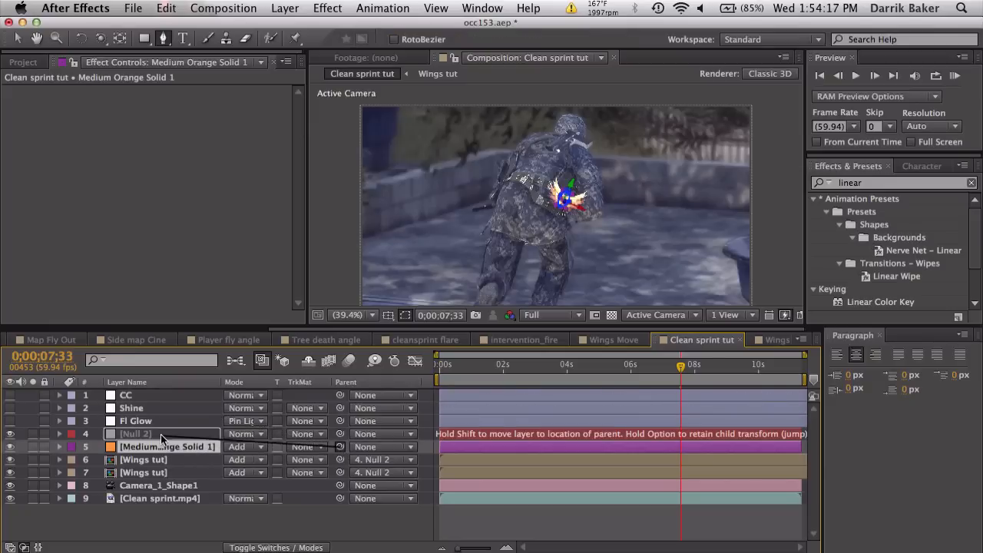
pyautogui.doubleClick(161, 434)
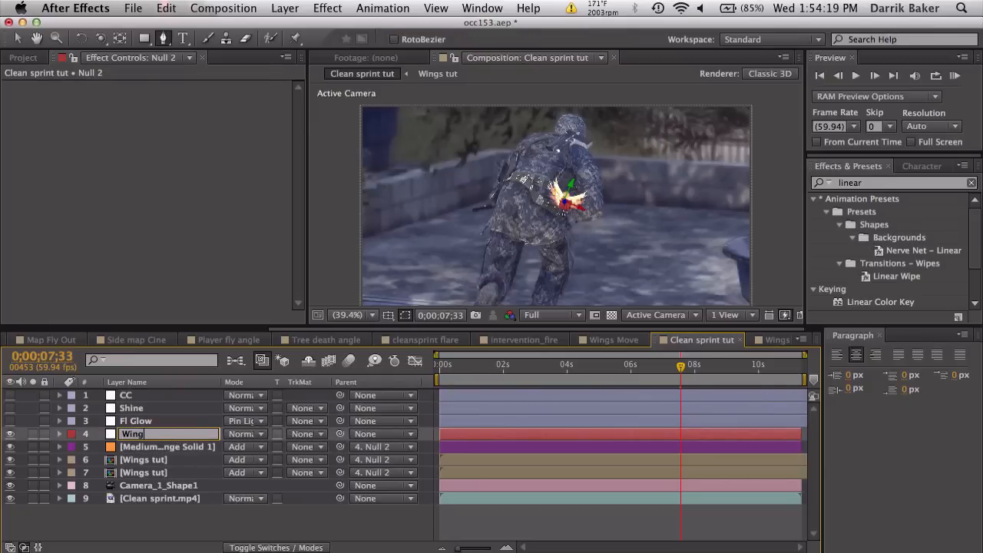
pyautogui.write('Wings Controller')
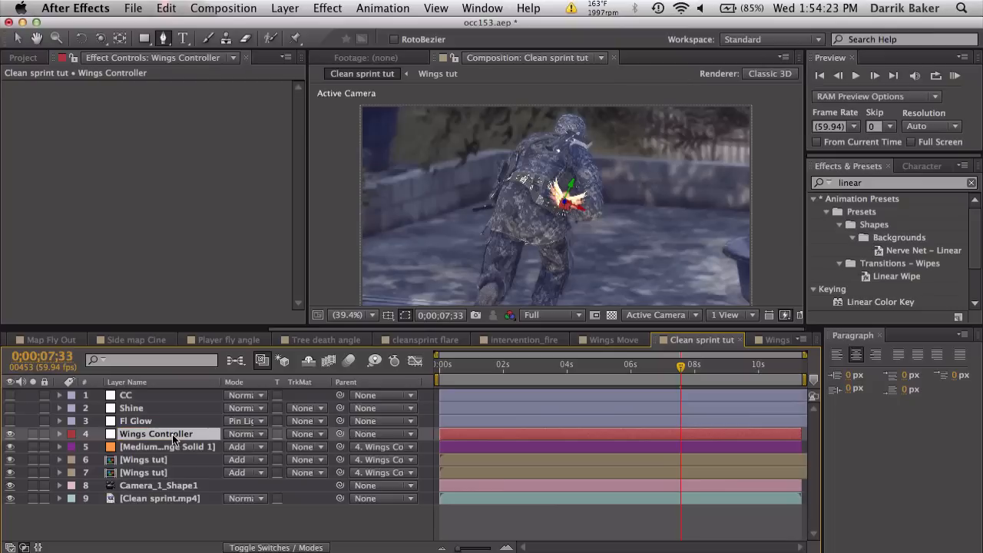
# Set Wings Controller rotation to X -6° and Y 29° so the wings swing onto the runner's back.
pyautogui.click(60, 433)
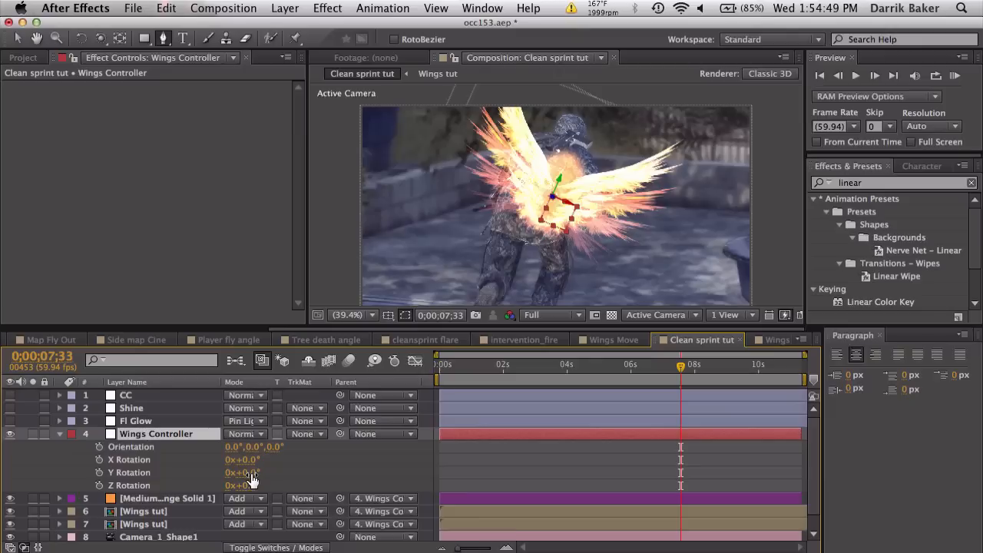
pyautogui.moveTo(243, 473); pyautogui.dragTo(258, 473)
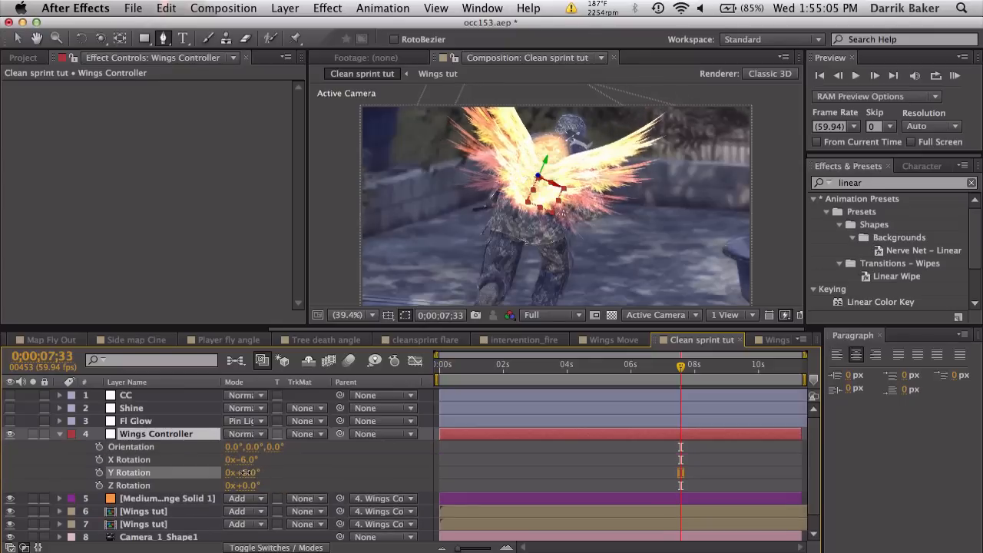
pyautogui.moveTo(246, 474); pyautogui.dragTo(261, 473)
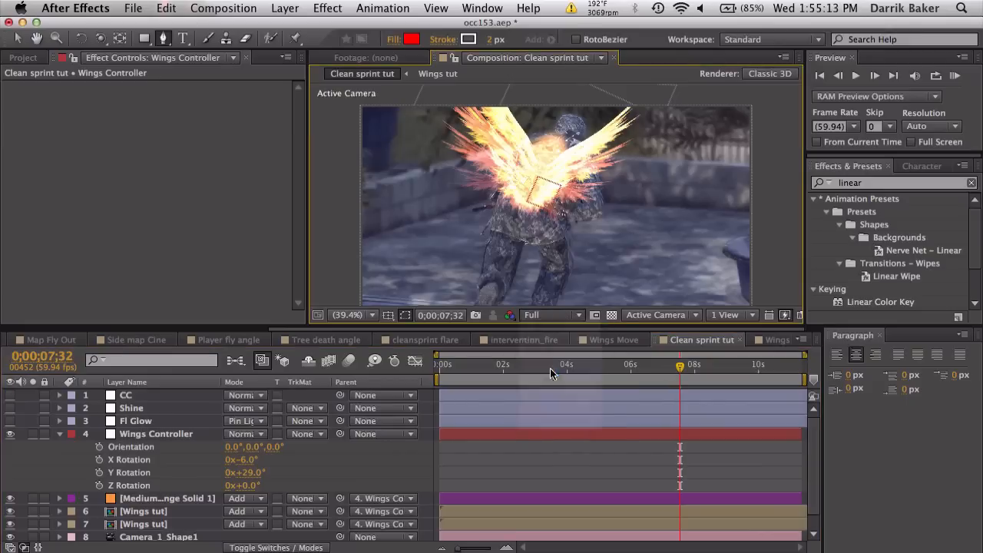
# Scrub the clip, refine rotation to X 1°, Y 22°, Z -8°, and switch to the Wings tut comp.
pyautogui.click(572, 364)
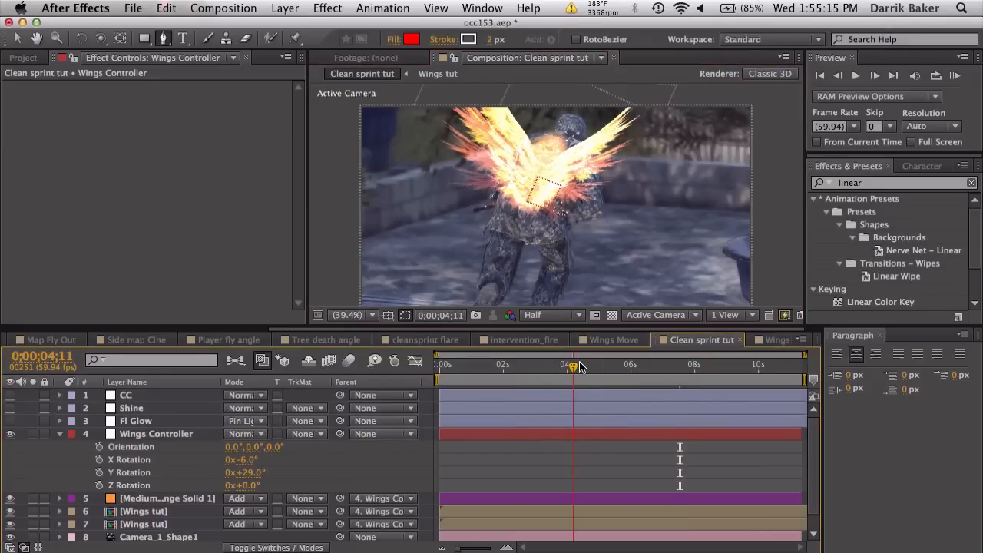
pyautogui.moveTo(574, 364); pyautogui.dragTo(605, 364)
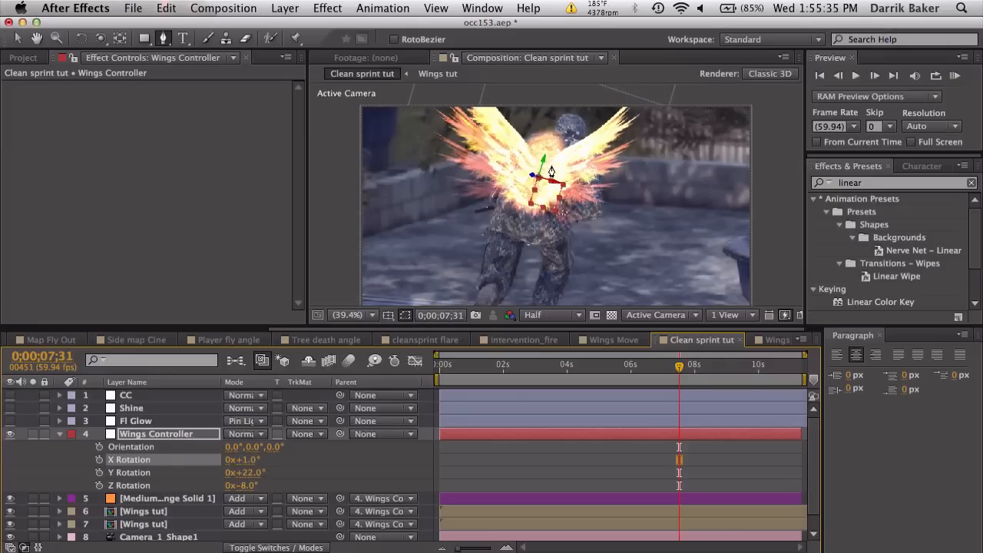
pyautogui.click(777, 340)
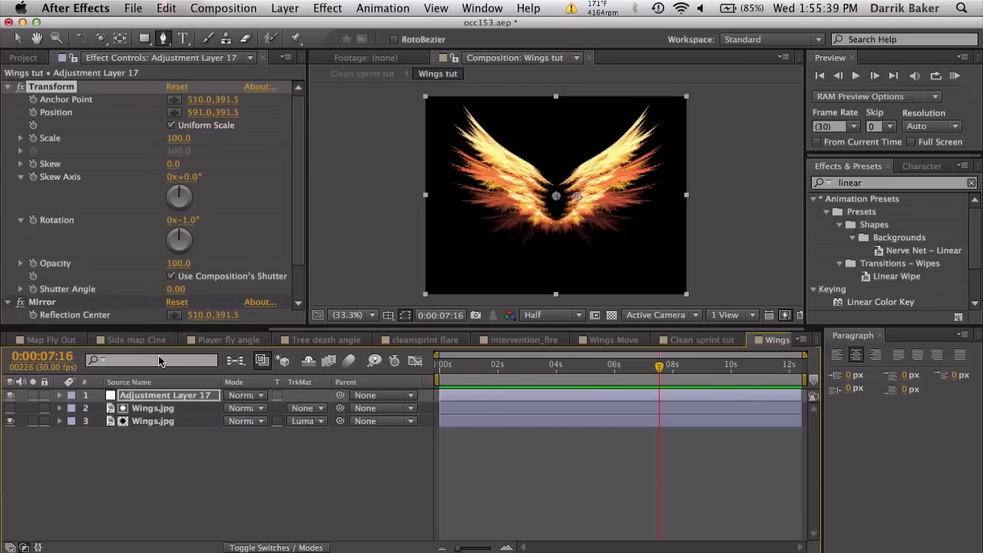
# Return to the Clean sprint tut composition.
pyautogui.click(504, 364)
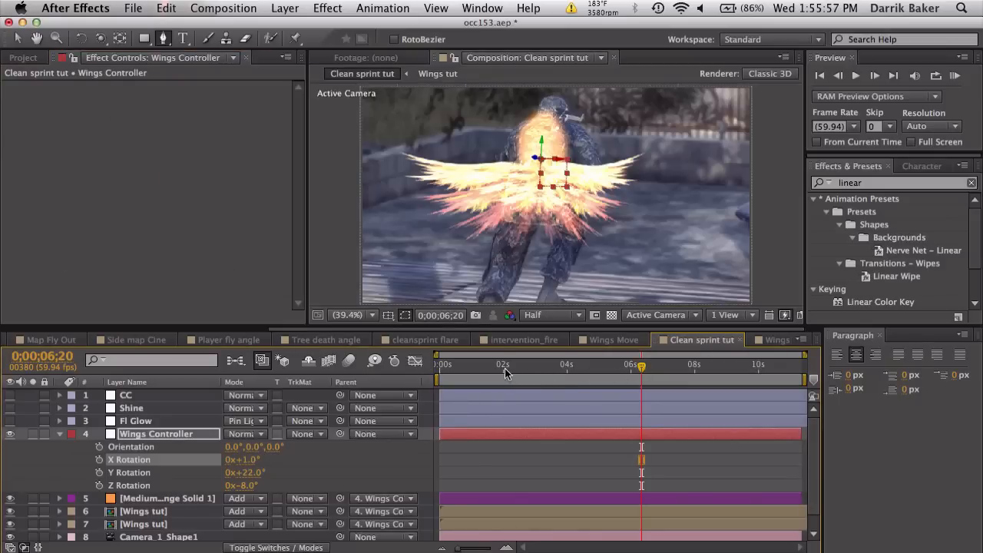
# Set Wings Controller position to 36, -72, 0 and select the Medium Orange Solid 1 layer.
pyautogui.click(504, 364)
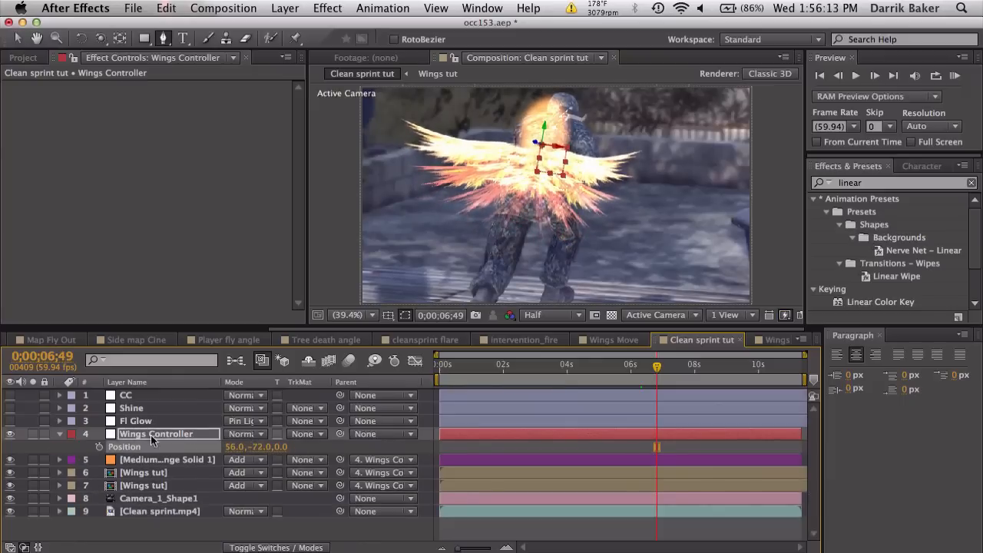
pyautogui.click(166, 460)
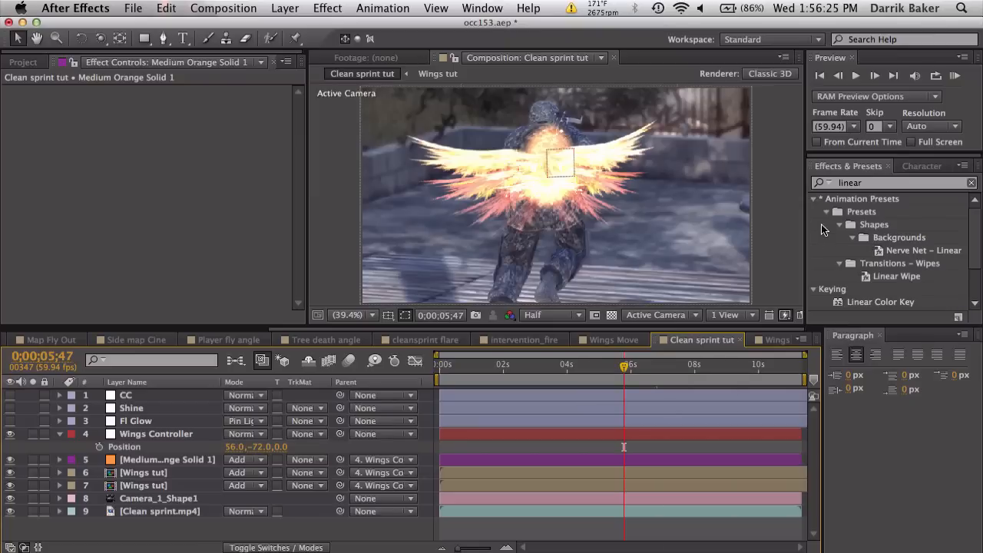
# Apply Starglow to the Wings tut layer with the Mars colormap preset and solo the layer.
pyautogui.write('starg')
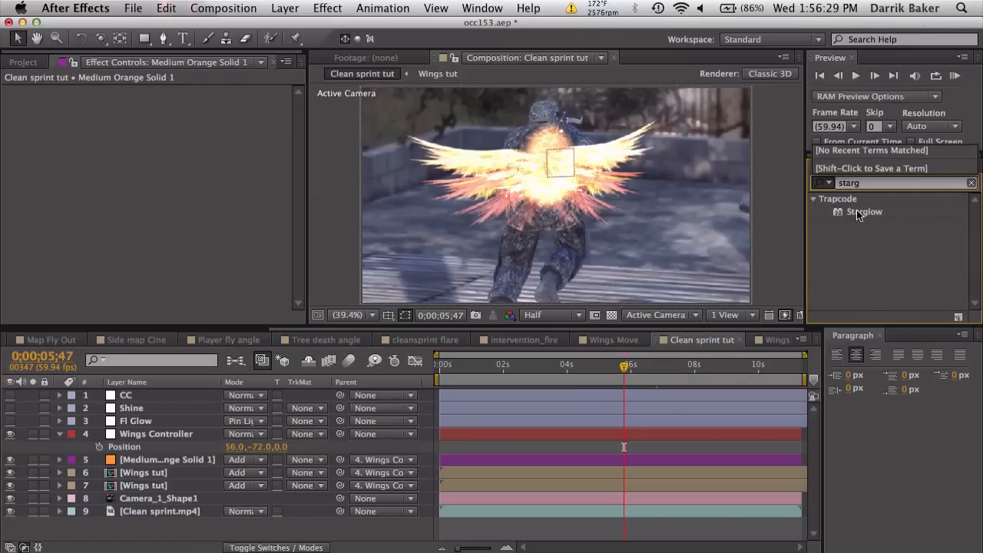
pyautogui.click(145, 473)
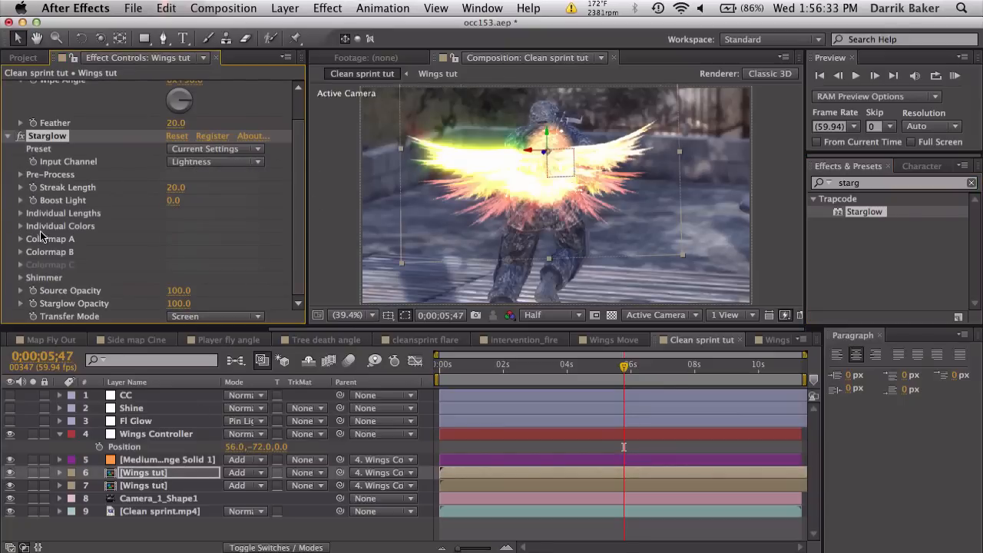
pyautogui.click(64, 252)
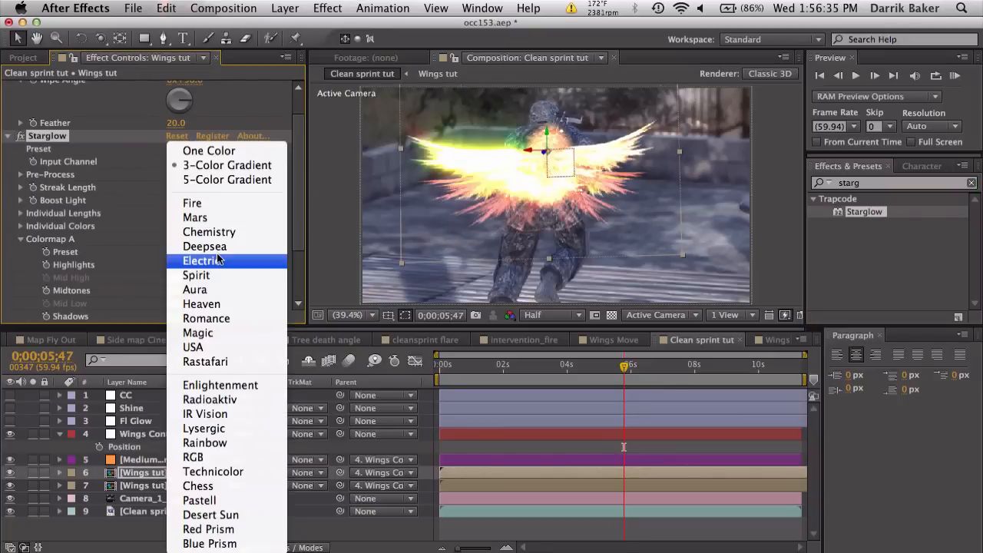
pyautogui.click(195, 219)
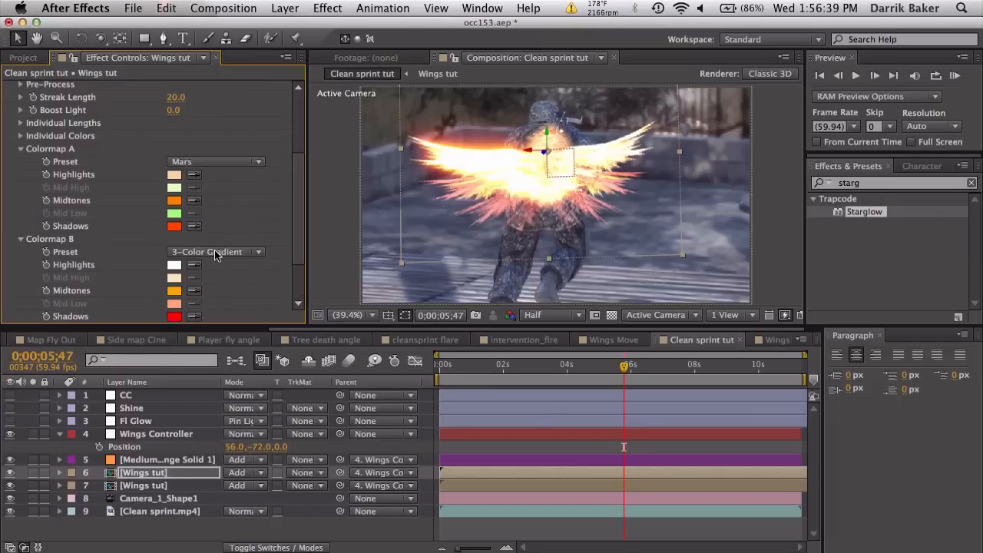
pyautogui.scroll(-3)
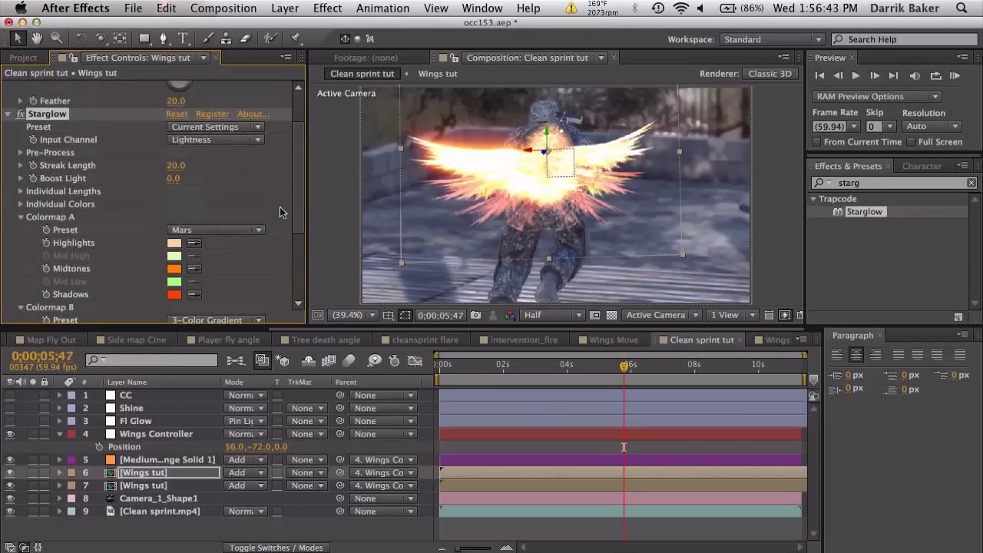
pyautogui.click(22, 152)
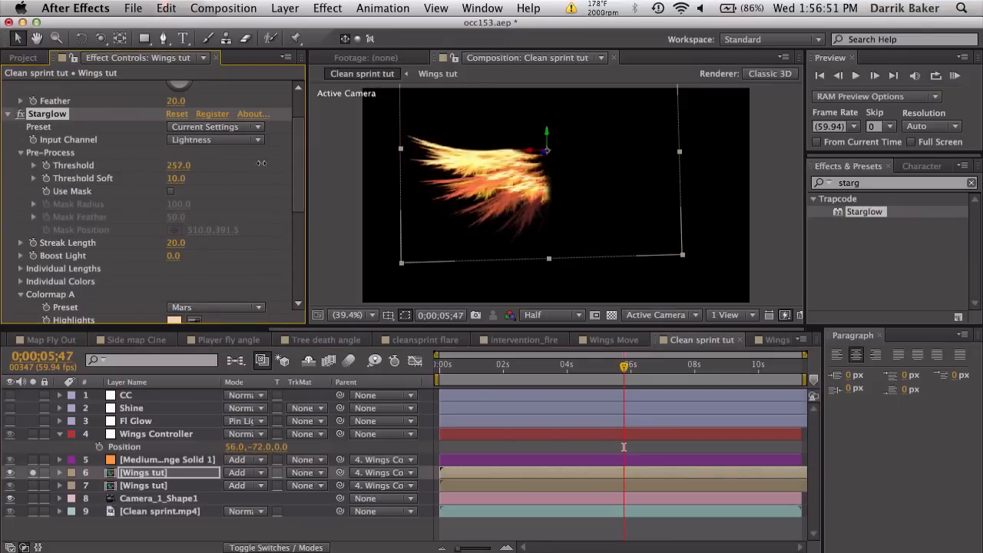
# Scrub the Starglow Pre-Process Threshold up and down to settle the fiery streak spread around 133.
pyautogui.moveTo(208, 164); pyautogui.dragTo(178, 165)
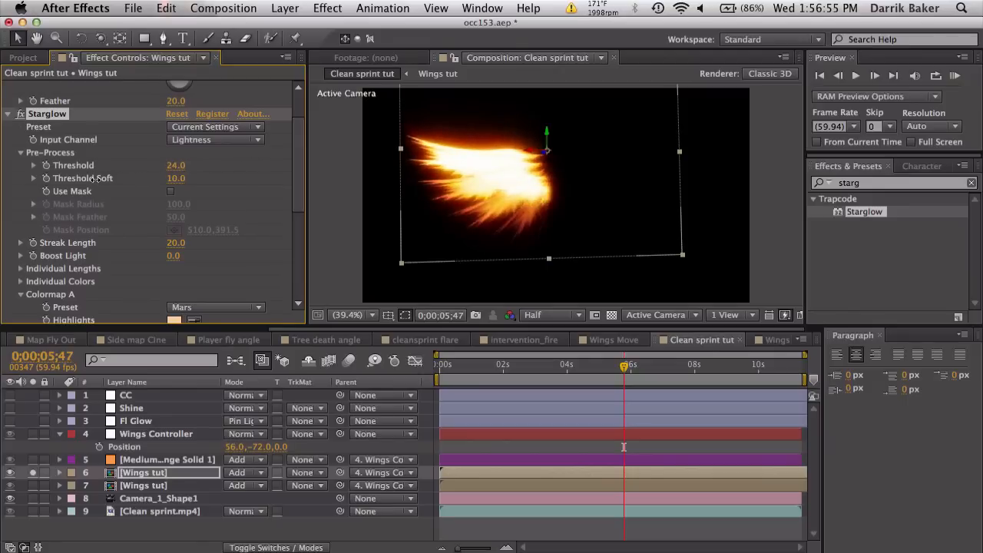
pyautogui.moveTo(175, 164); pyautogui.dragTo(178, 164)
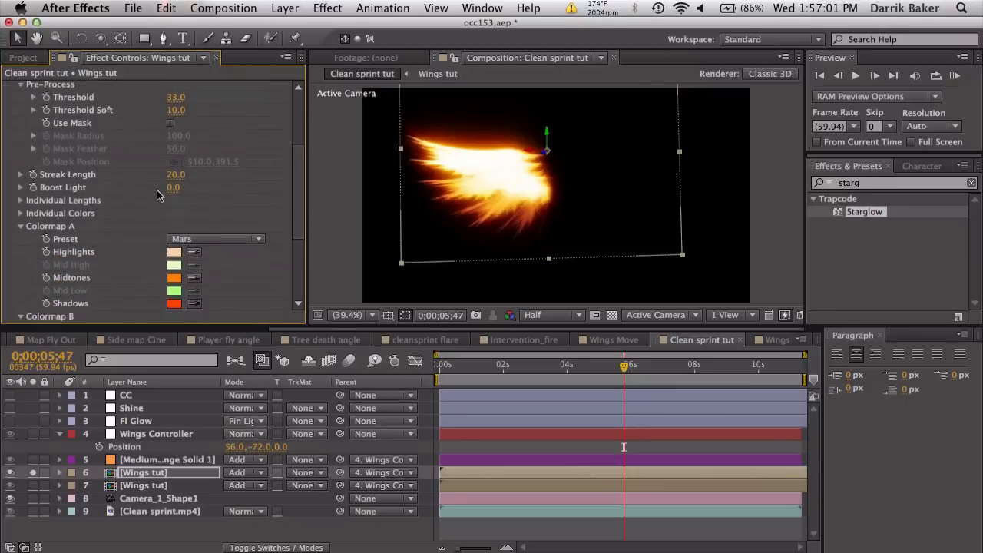
pyautogui.scroll(-3)
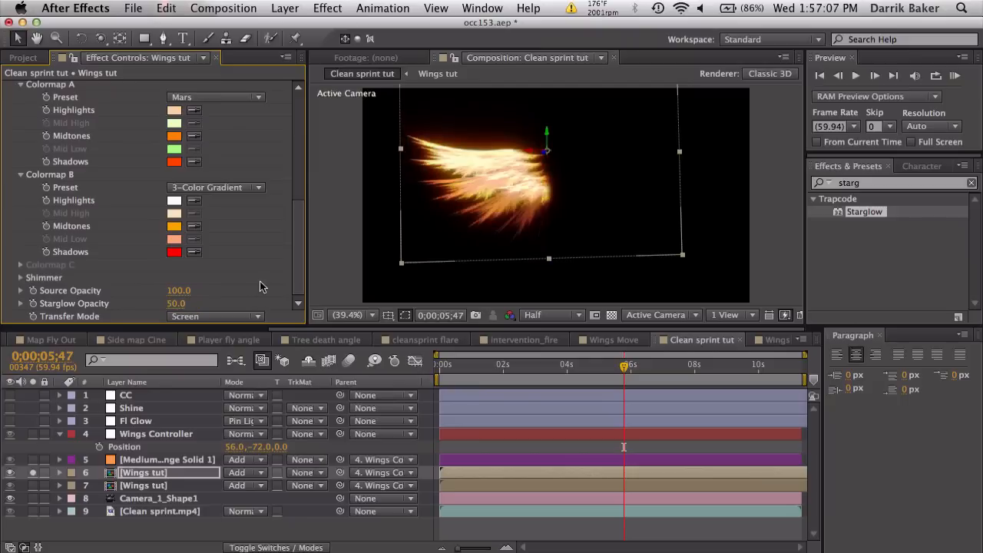
pyautogui.scroll(-3)
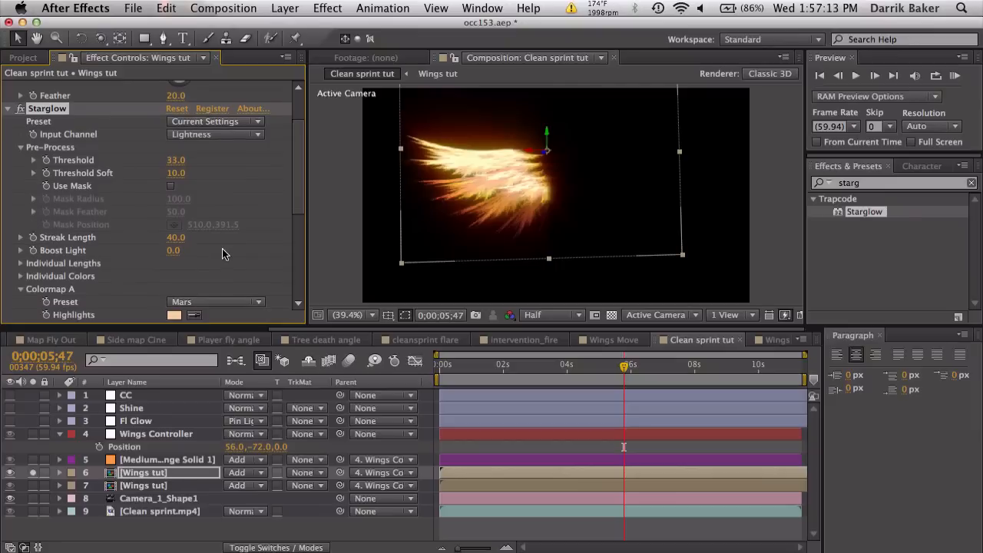
pyautogui.moveTo(192, 160); pyautogui.dragTo(172, 159)
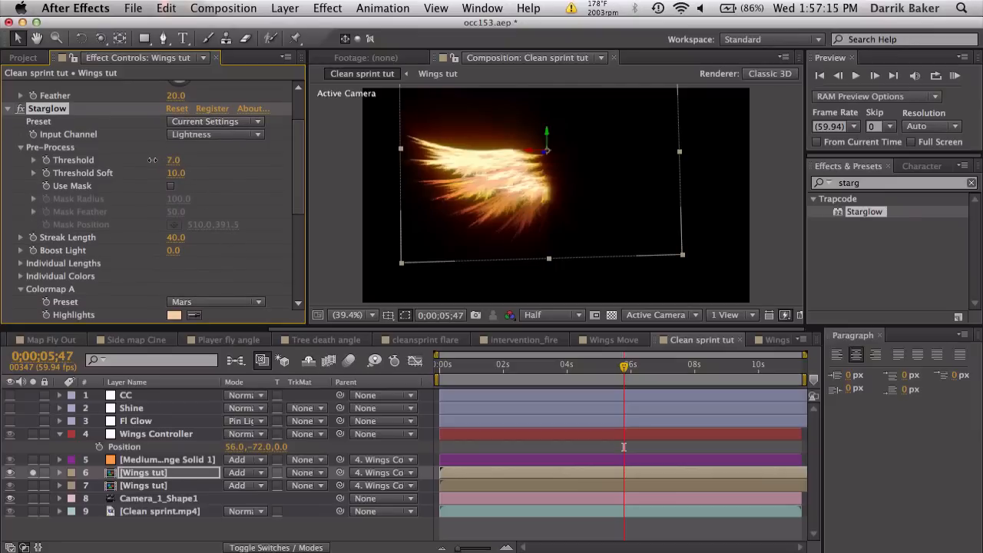
pyautogui.moveTo(174, 160); pyautogui.dragTo(261, 160)
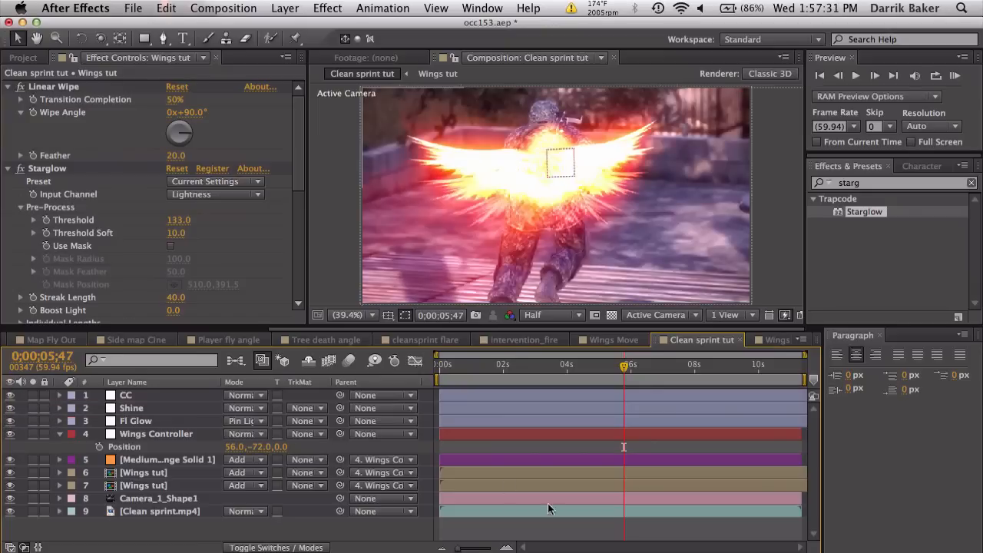
pyautogui.moveTo(649, 355)
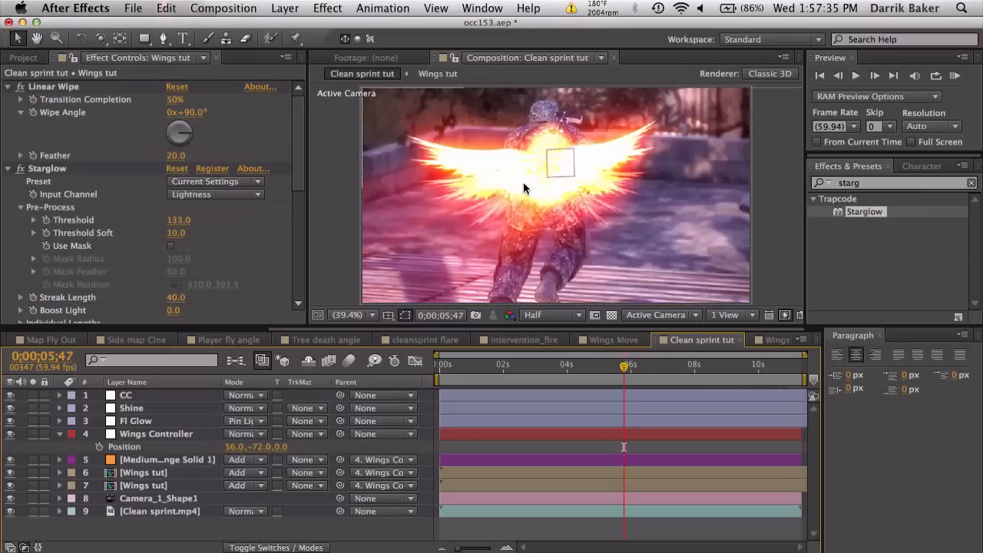
pyautogui.moveTo(614, 354)
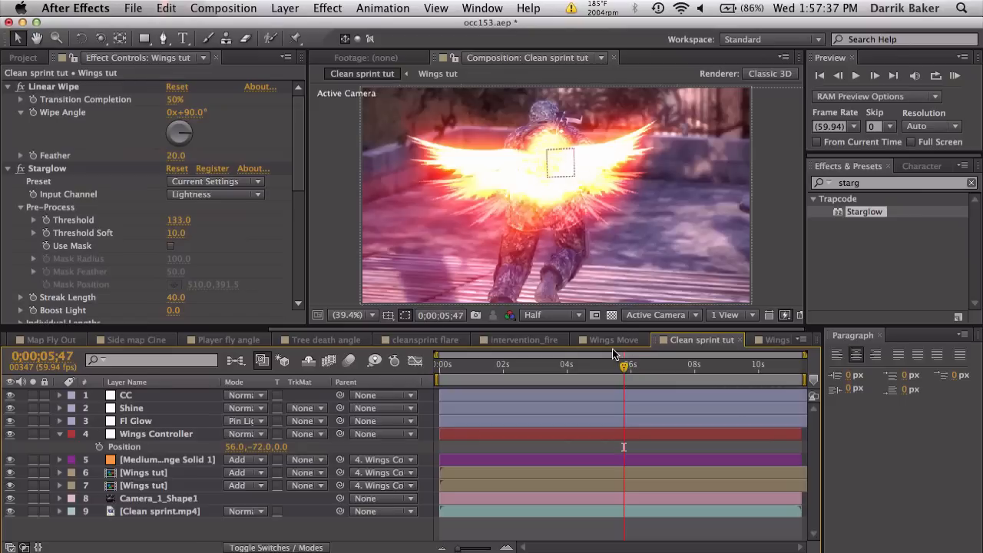
pyautogui.moveTo(623, 366); pyautogui.dragTo(596, 366)
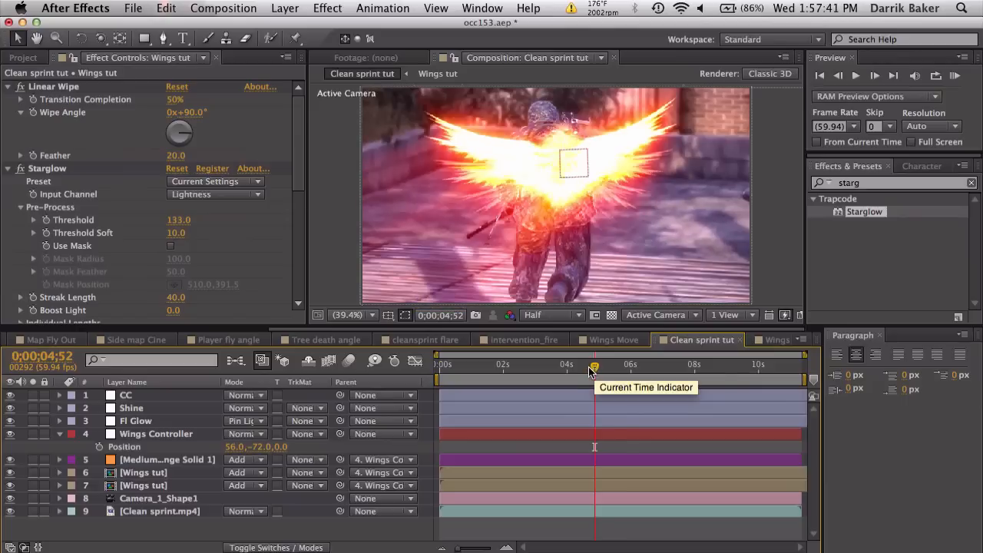
pyautogui.moveTo(593, 366); pyautogui.dragTo(546, 365)
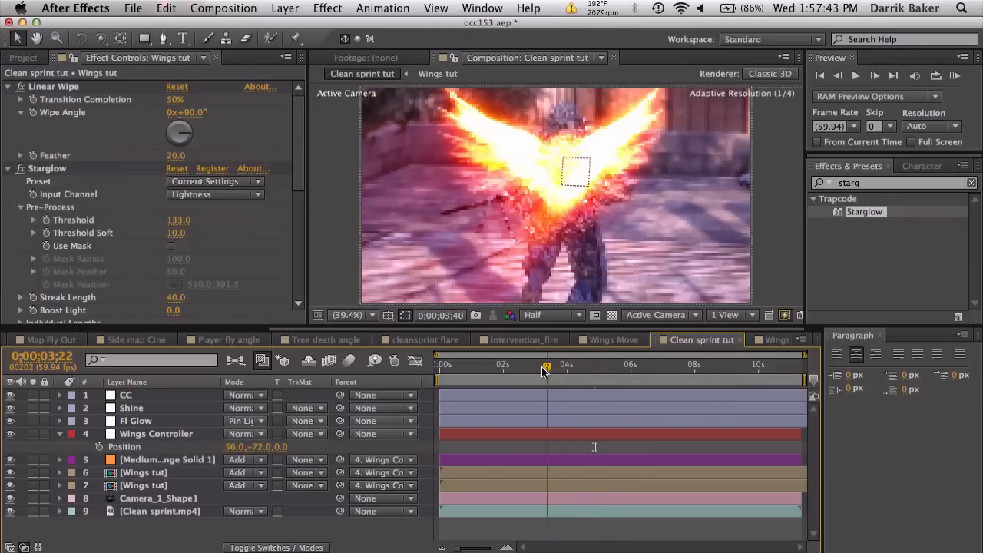
pyautogui.click(655, 364)
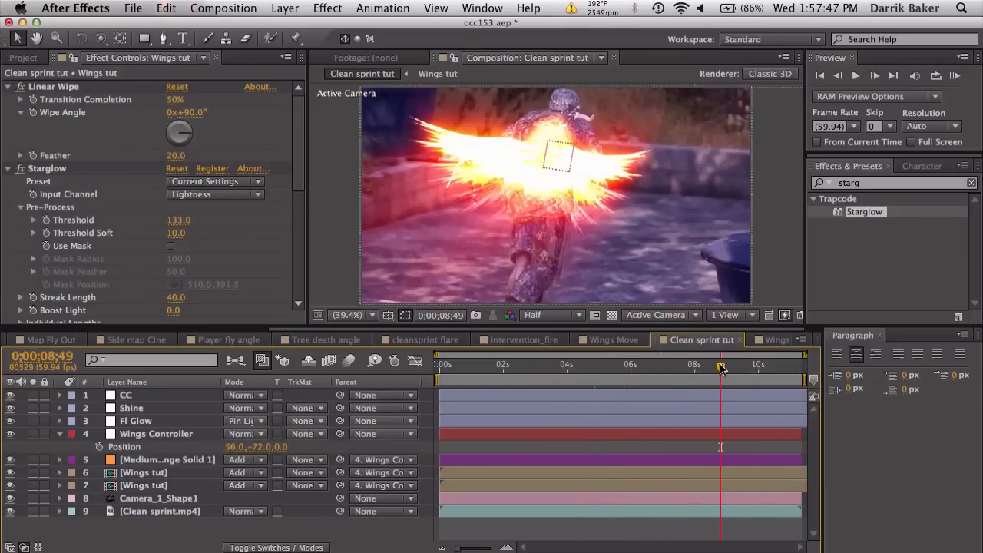
pyautogui.moveTo(721, 365)
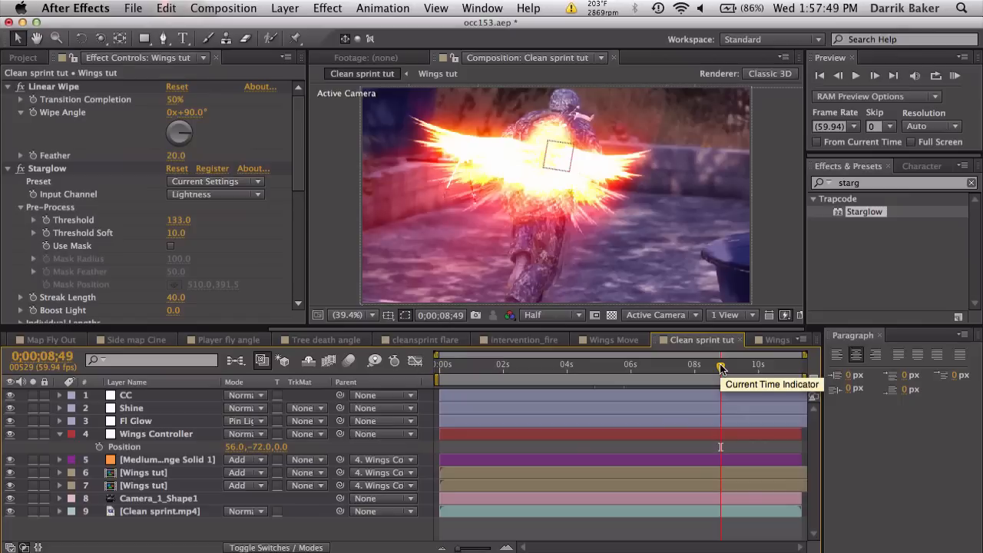